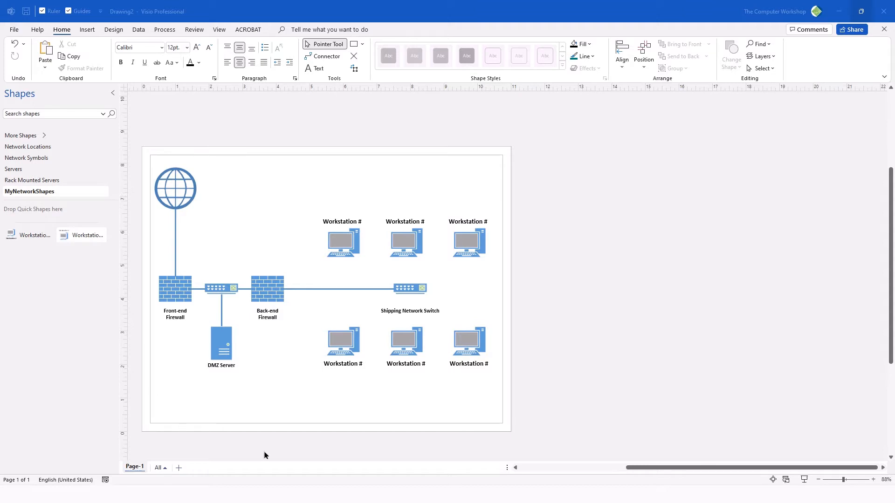
mouse_move(450, 182)
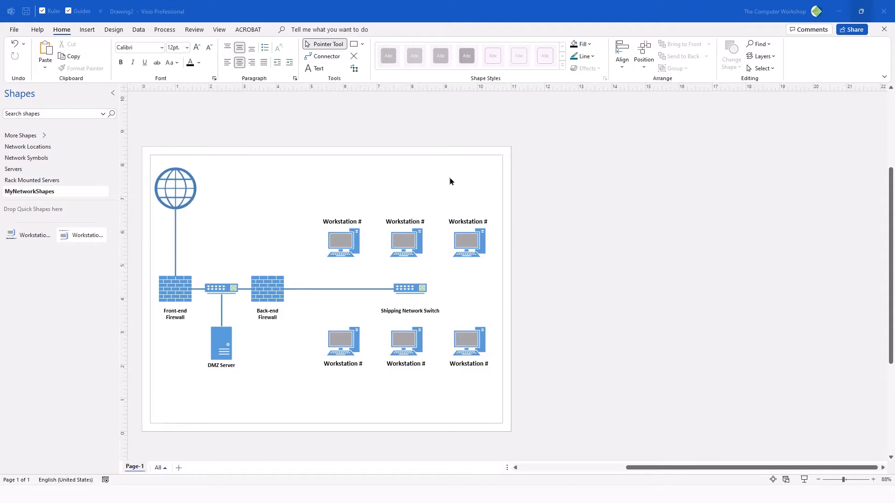
mouse_move(312, 266)
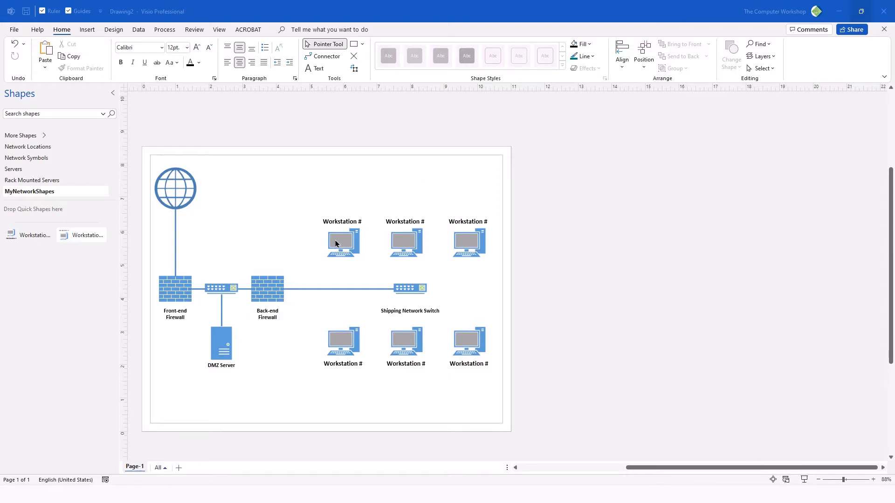
mouse_move(333, 248)
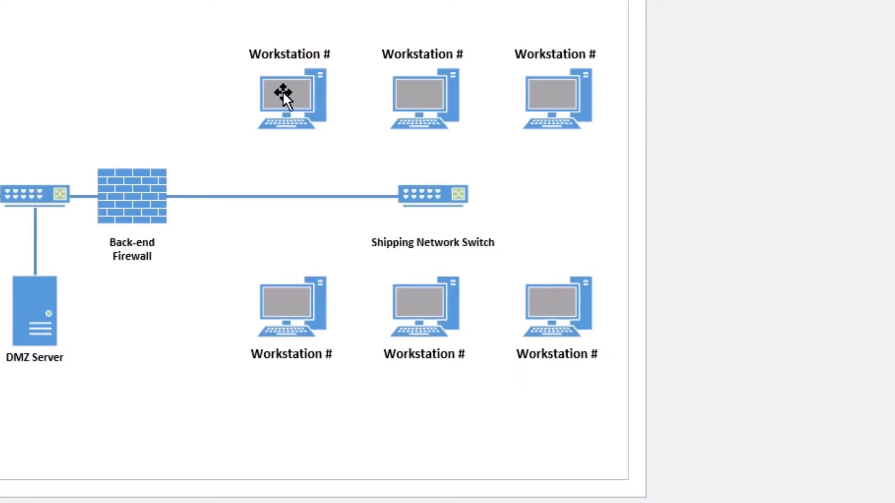
Select the top-left Workstation # shape in the network diagram
left_click(288, 97)
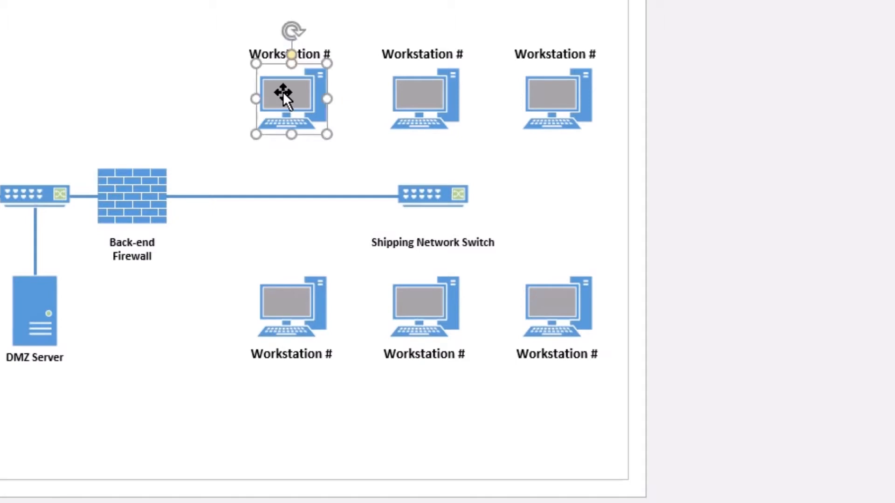
Bring up the workstation shape's context options to reach its Data submenu
right_click(288, 99)
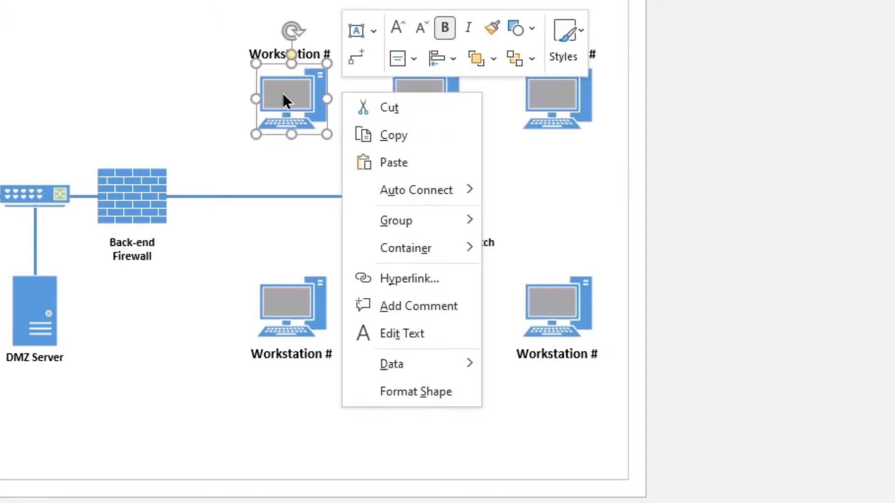
mouse_move(393, 135)
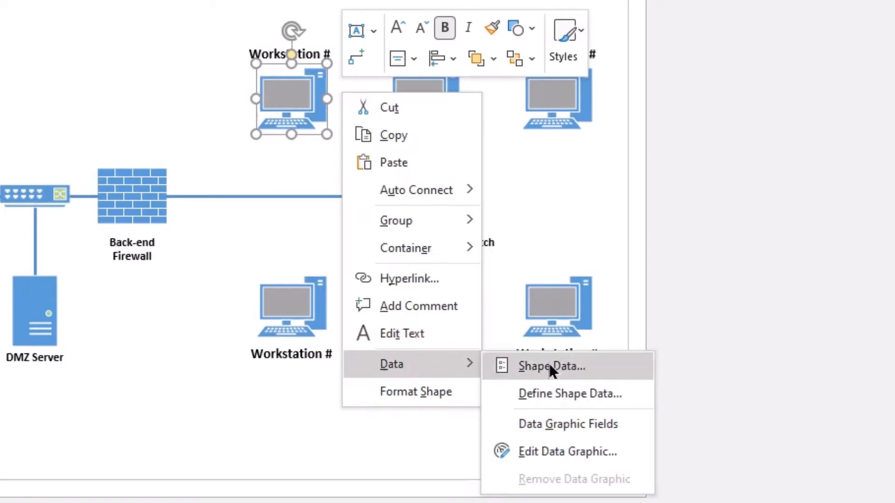
mouse_move(565, 370)
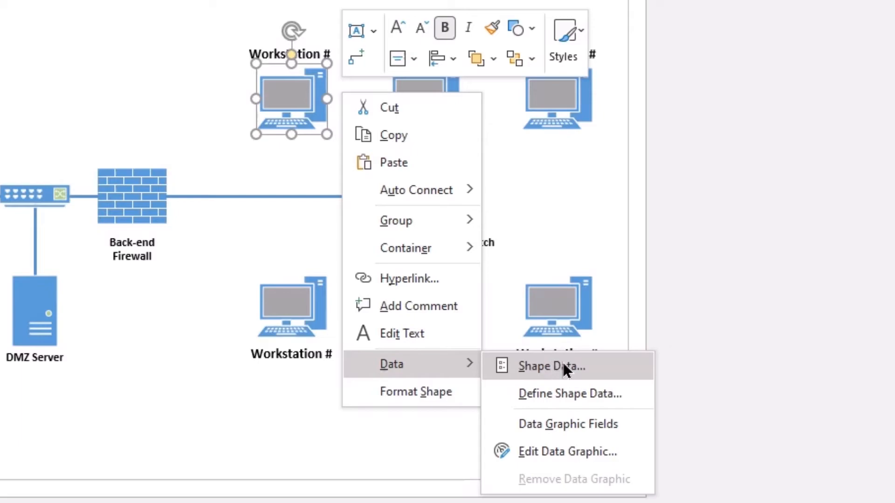
Show the workstation's Shape Data and review its empty Manufacturer and other asset fields
left_click(552, 365)
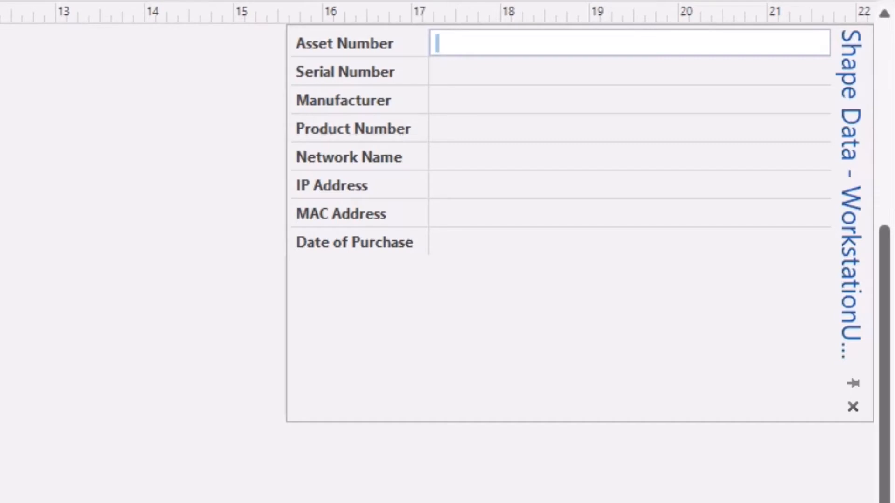
mouse_move(462, 360)
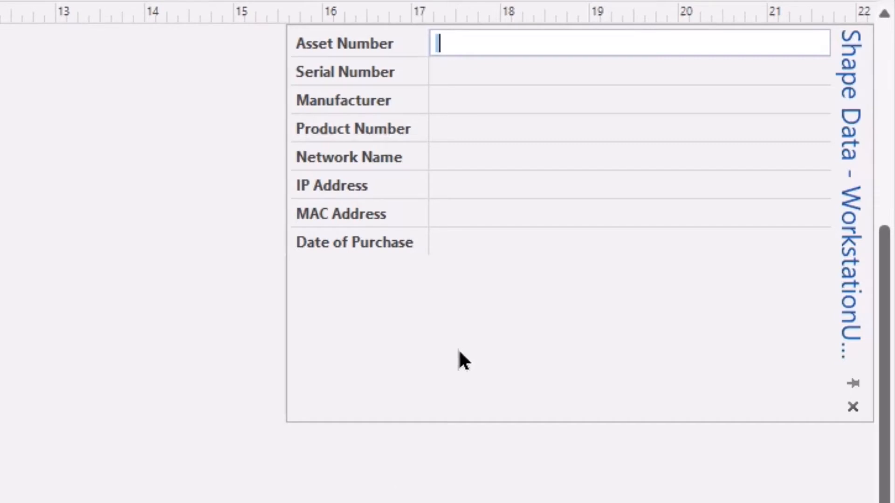
mouse_move(551, 219)
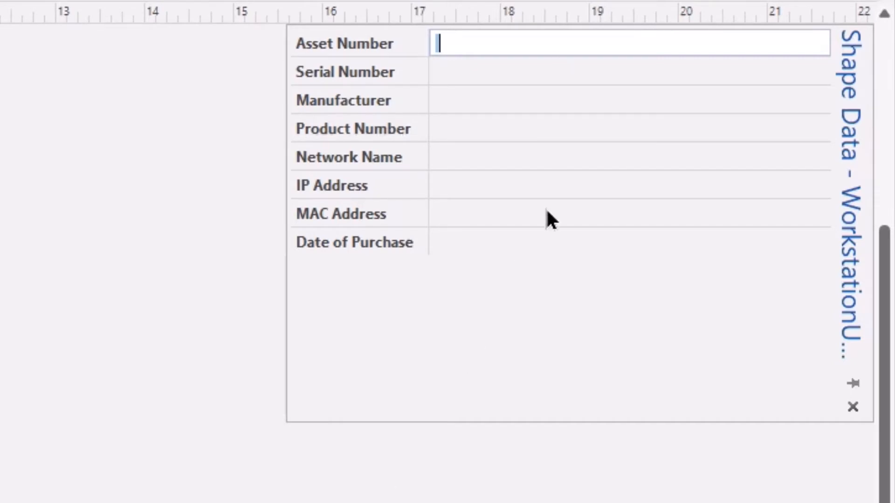
mouse_move(363, 137)
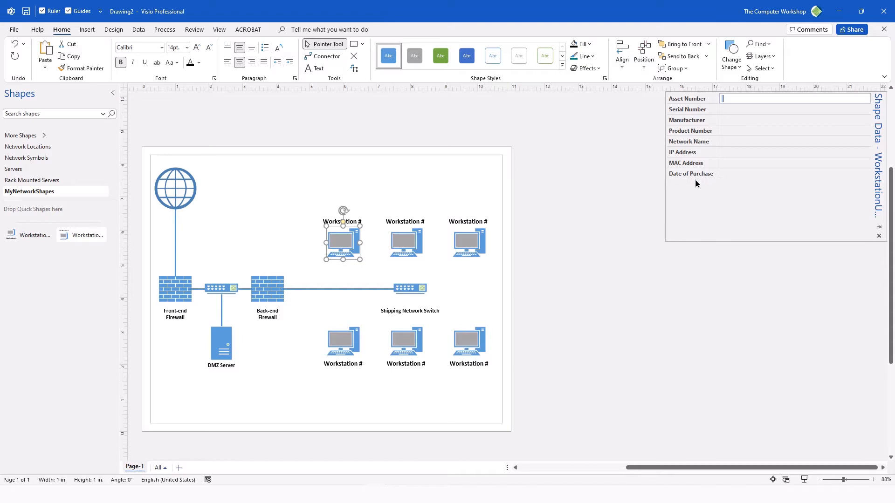
mouse_move(719, 190)
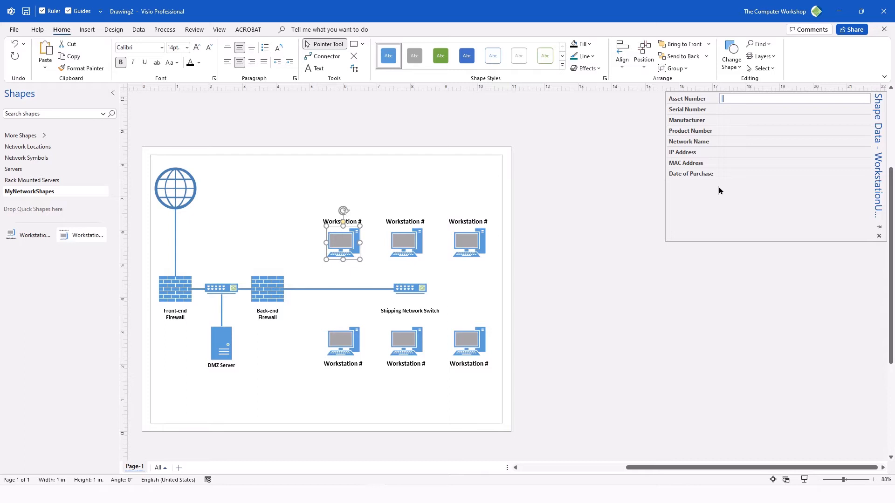
mouse_move(717, 191)
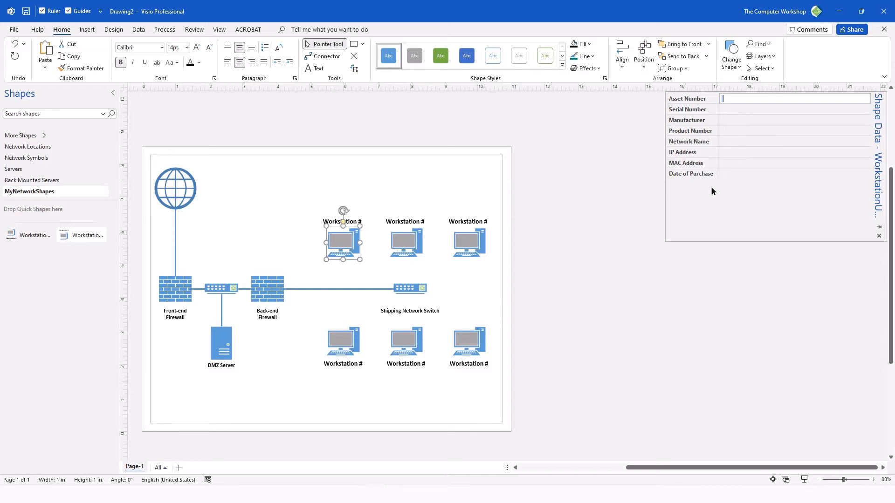
mouse_move(405, 264)
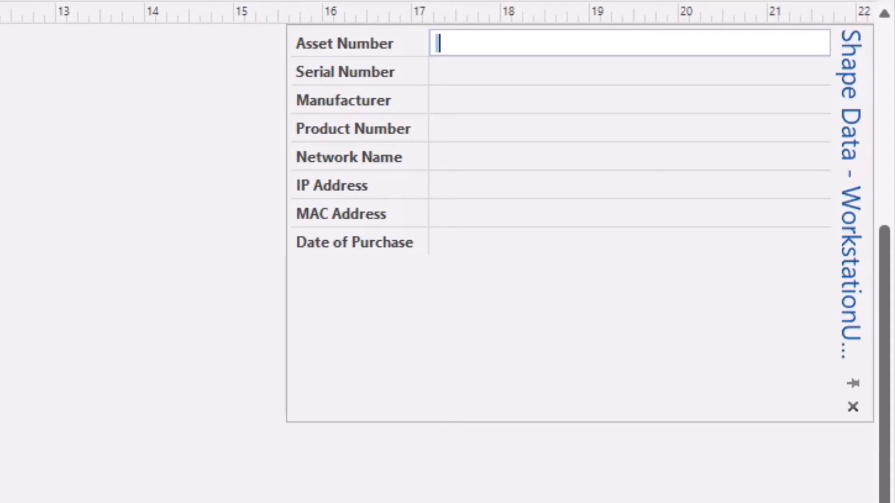
left_click(343, 99)
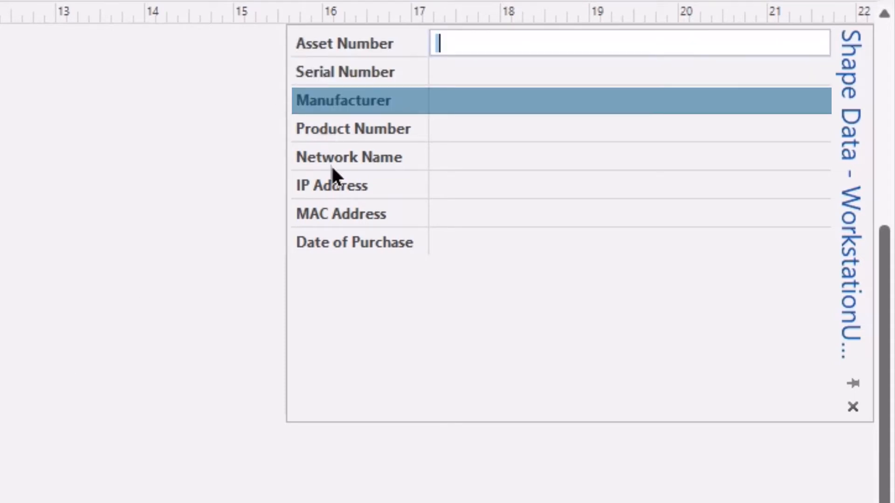
left_click(340, 213)
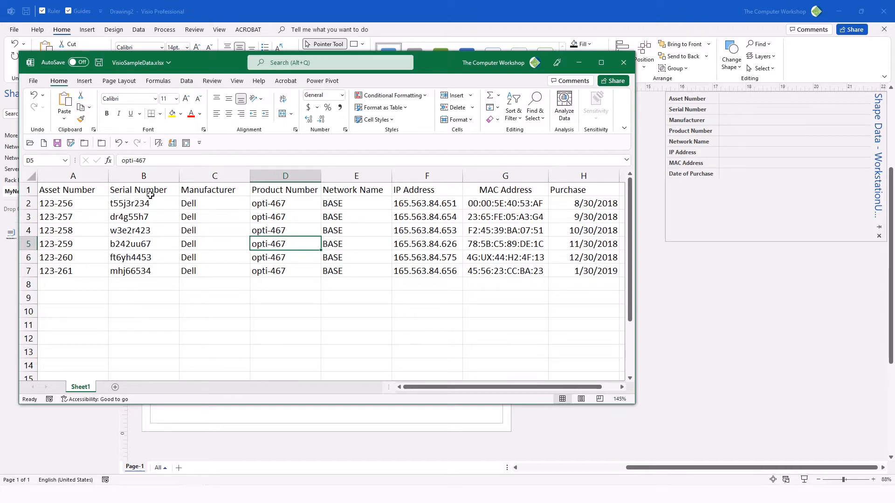
mouse_move(577, 192)
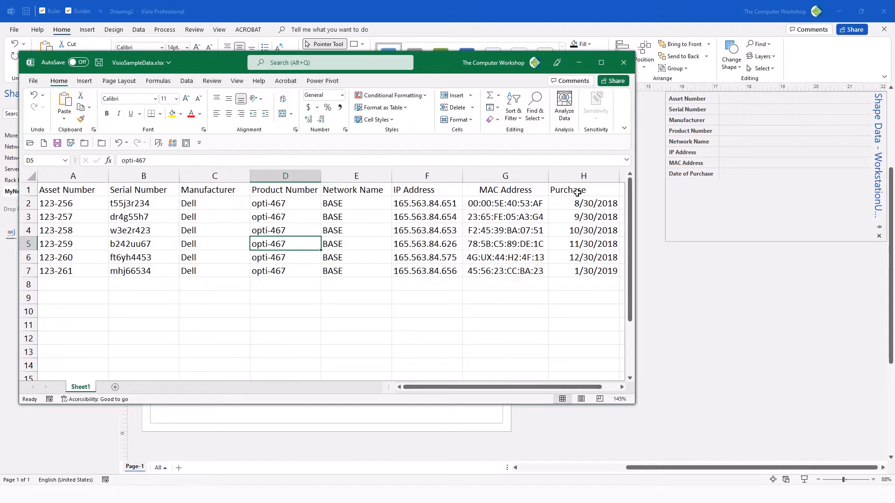
mouse_move(706, 103)
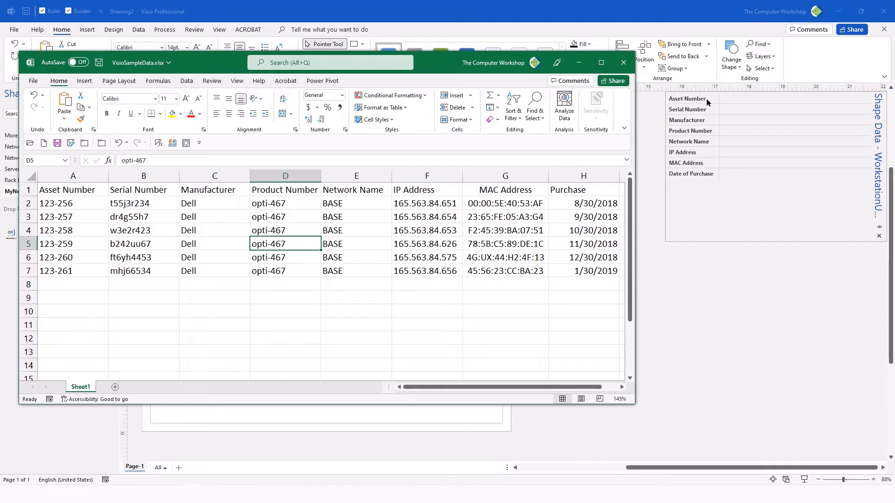
mouse_move(701, 183)
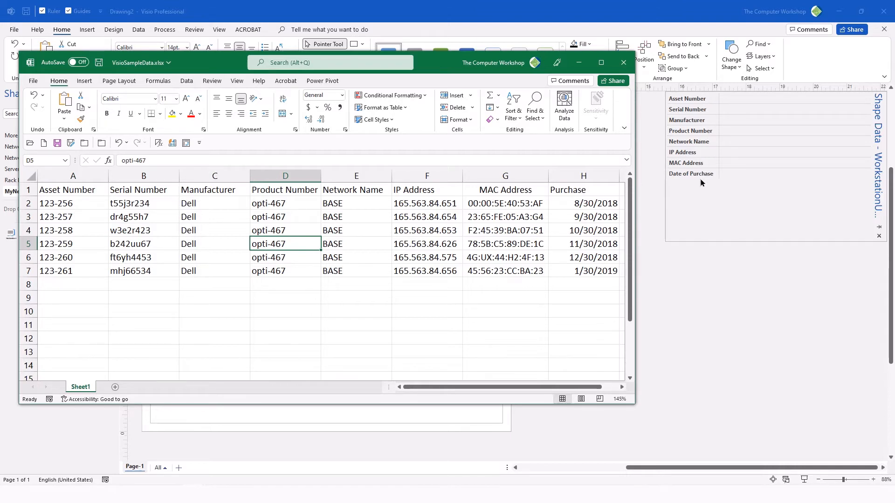
mouse_move(689, 180)
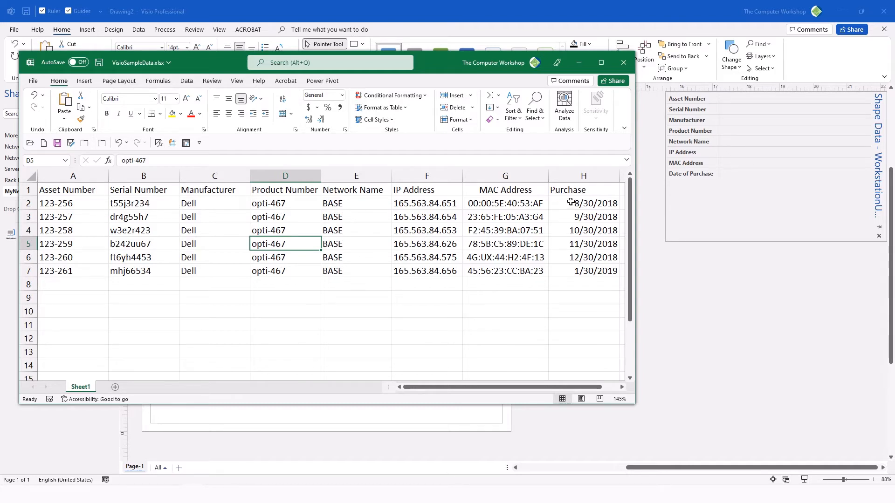
mouse_move(682, 198)
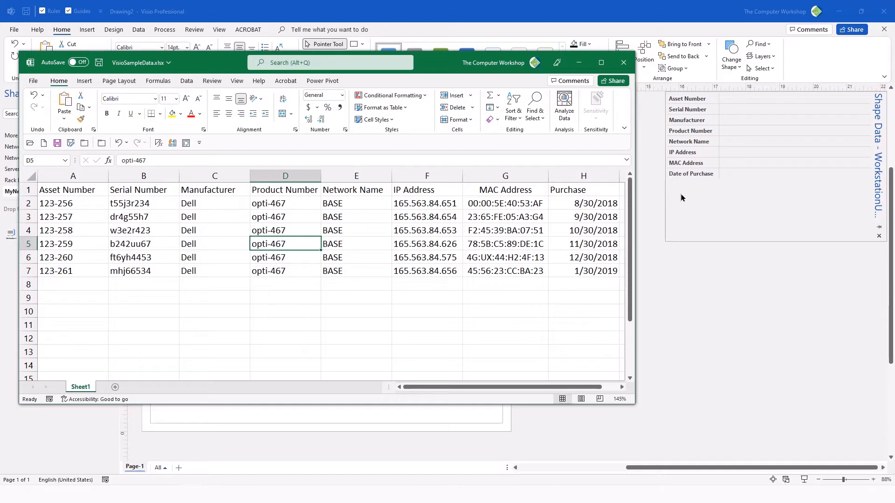
mouse_move(648, 75)
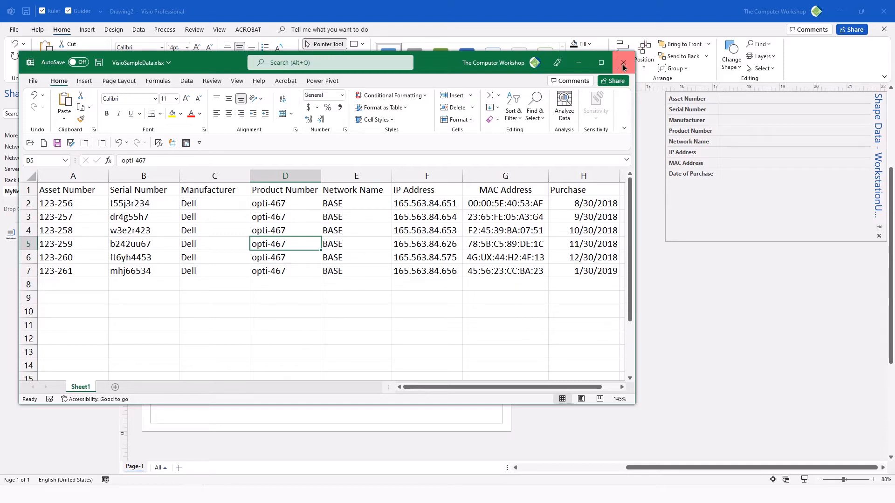
Close the VisioSampleData.xlsx workbook of workstation asset rows, returning to the diagram
left_click(623, 61)
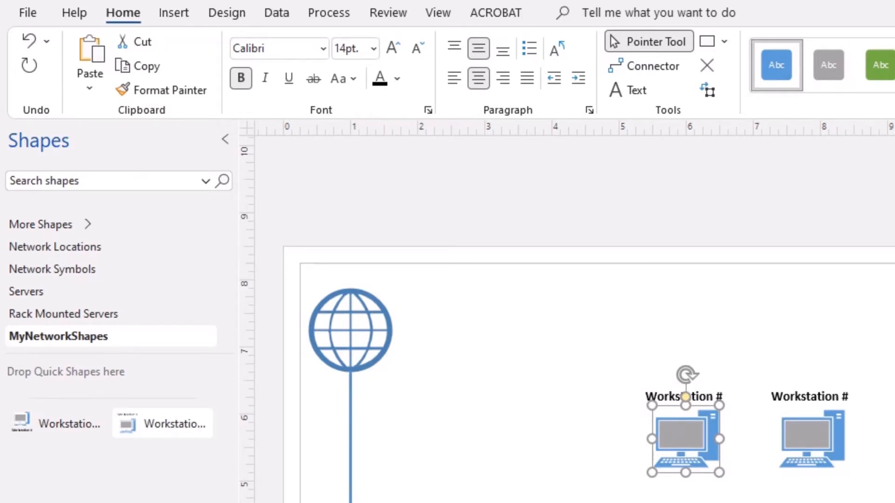
mouse_move(268, 20)
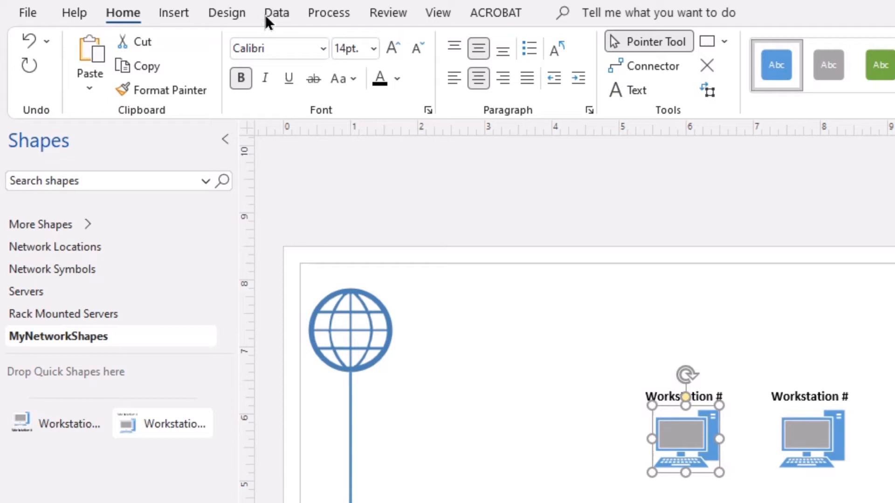
Start a Custom Import from the Data tab to launch the Data Selector wizard
left_click(276, 13)
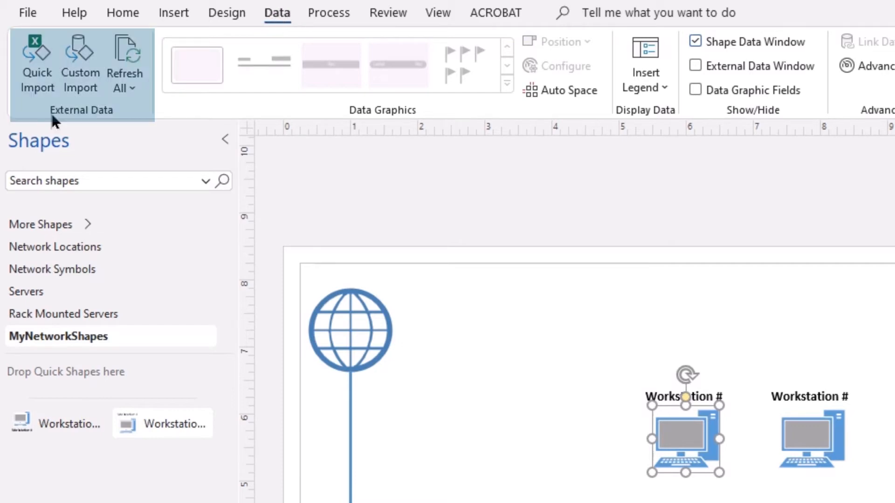
mouse_move(93, 129)
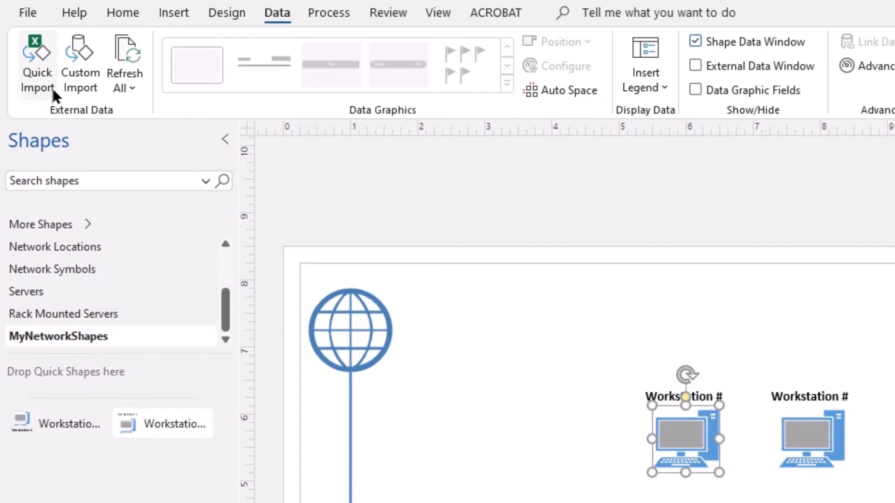
mouse_move(79, 65)
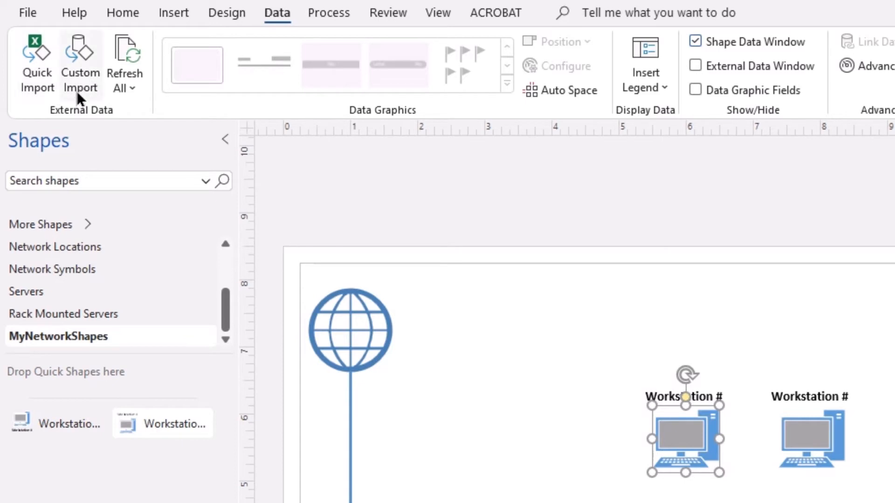
mouse_move(83, 80)
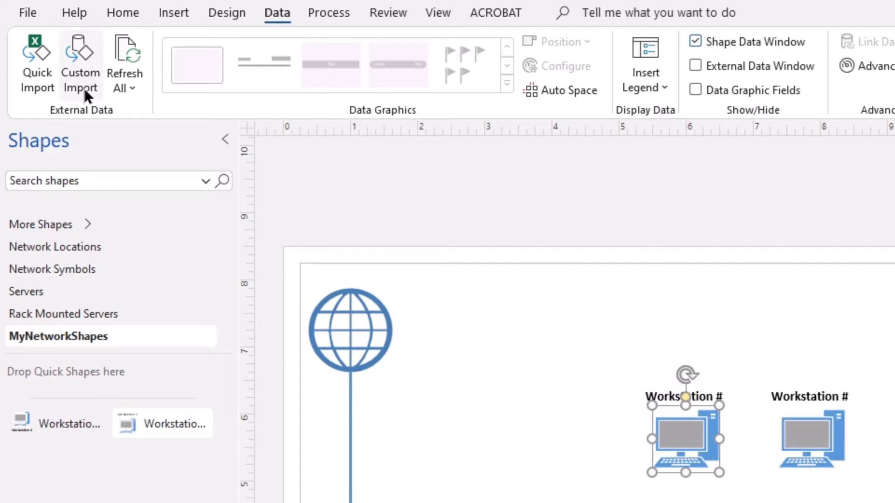
mouse_move(125, 57)
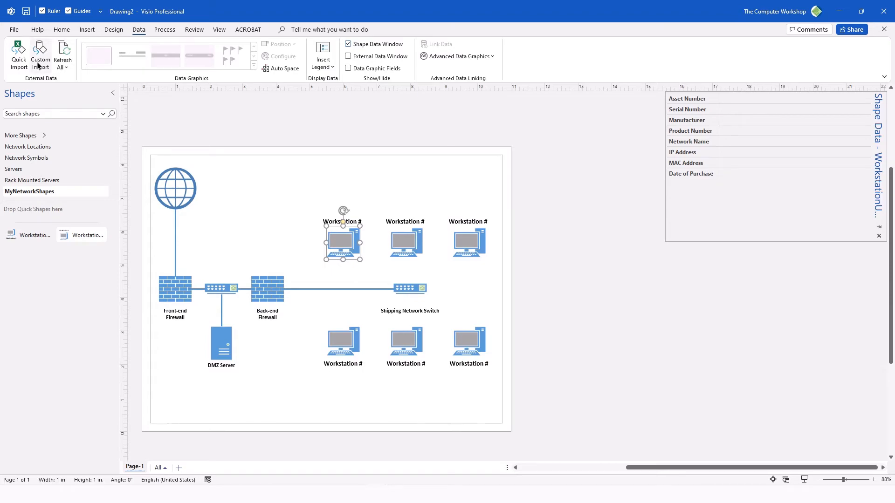
left_click(41, 54)
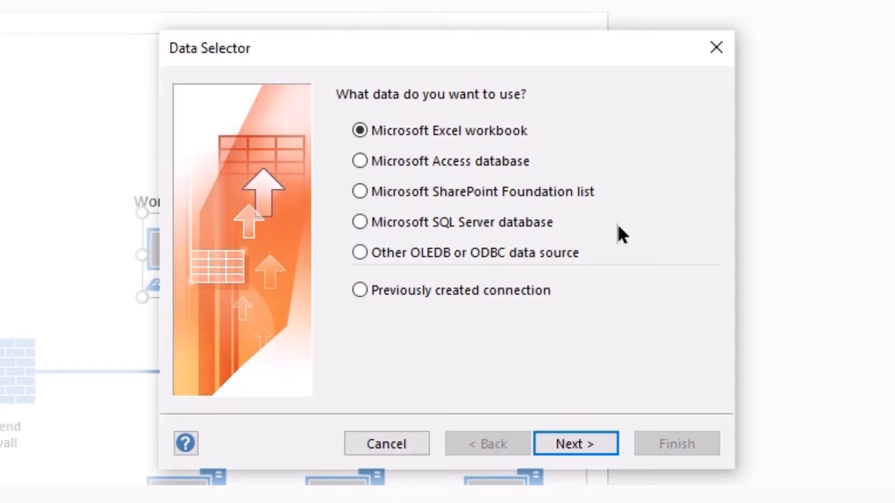
mouse_move(510, 151)
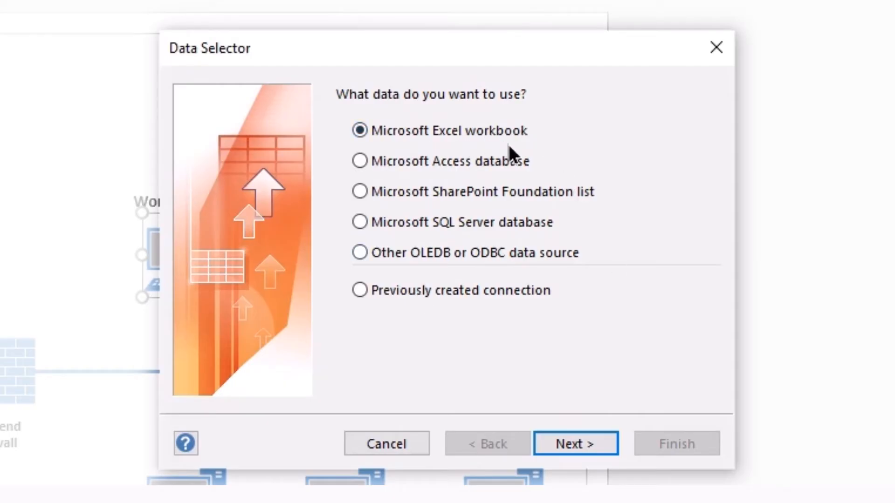
mouse_move(506, 201)
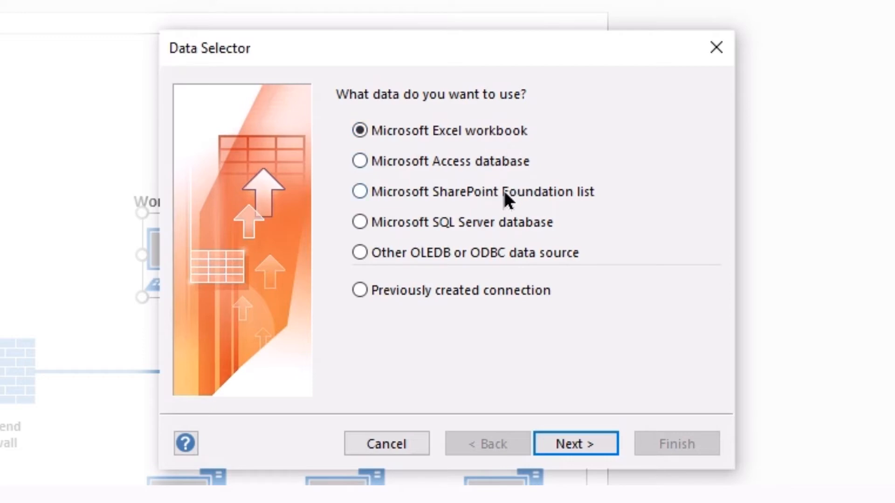
mouse_move(444, 219)
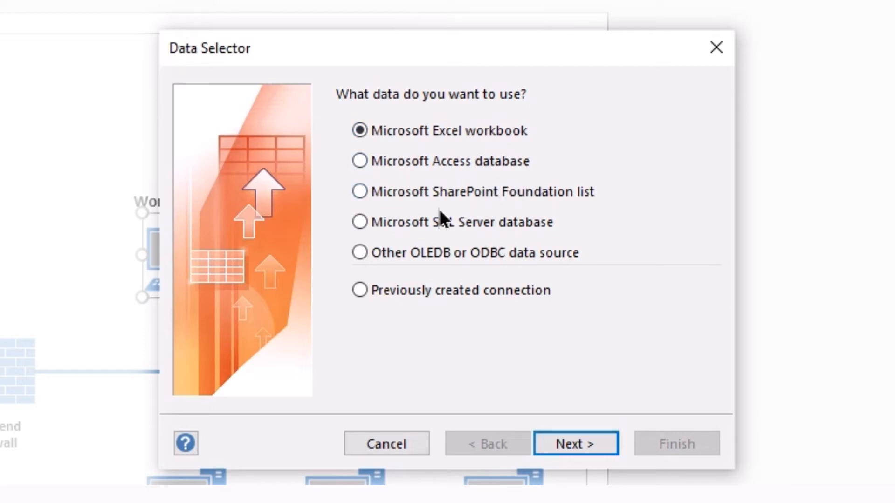
mouse_move(583, 224)
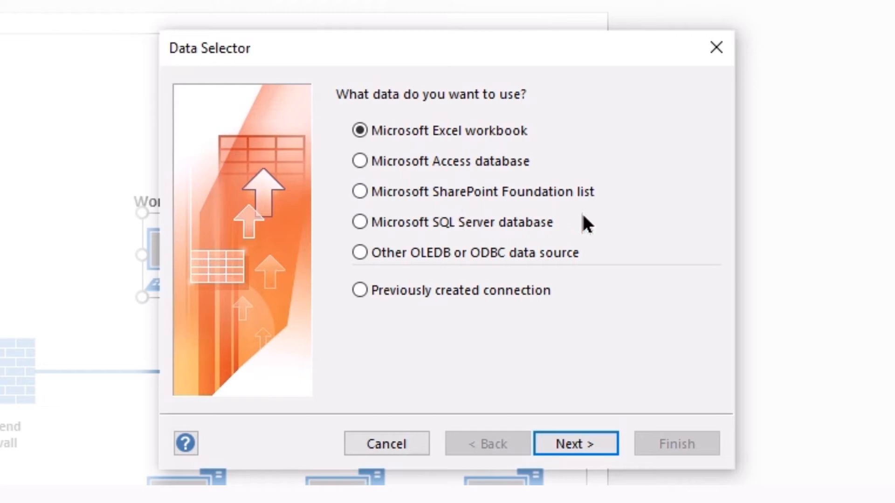
mouse_move(582, 256)
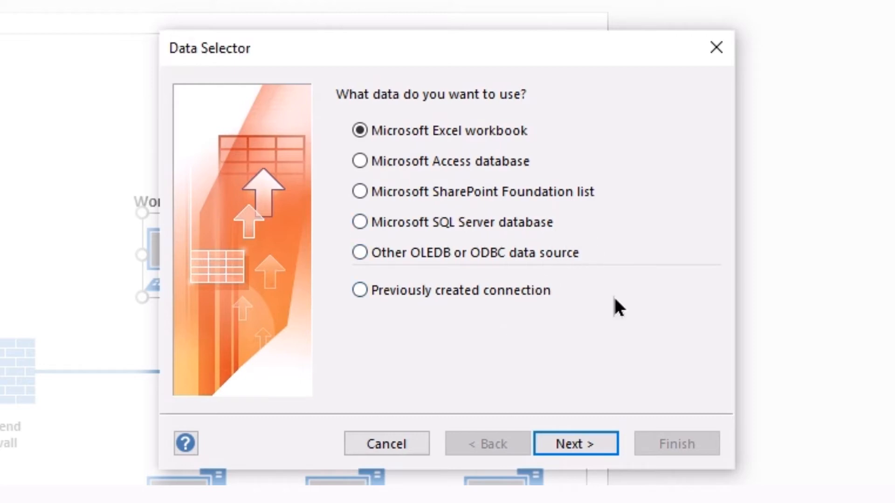
mouse_move(522, 45)
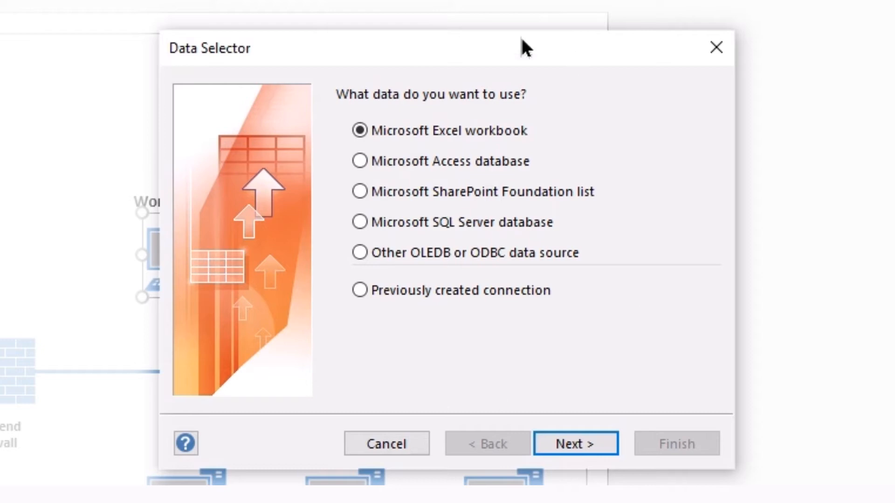
mouse_move(553, 367)
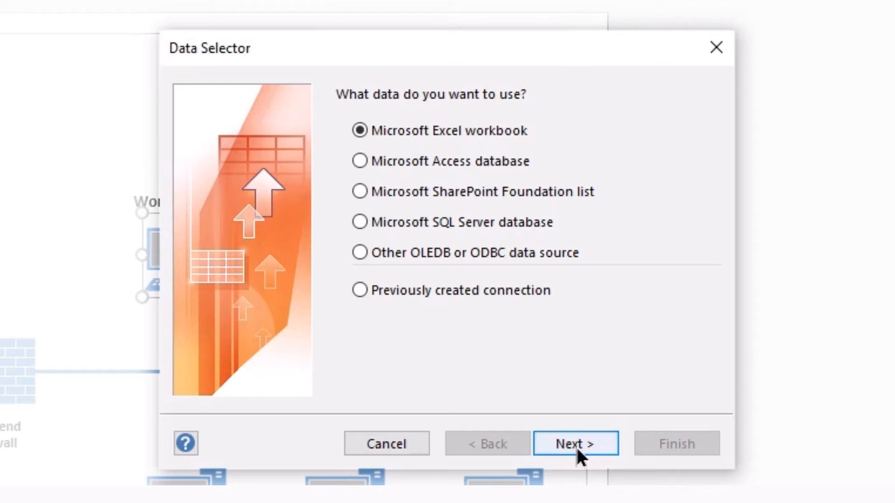
Continue the wizard with Microsoft Excel workbook as the data source type
left_click(574, 444)
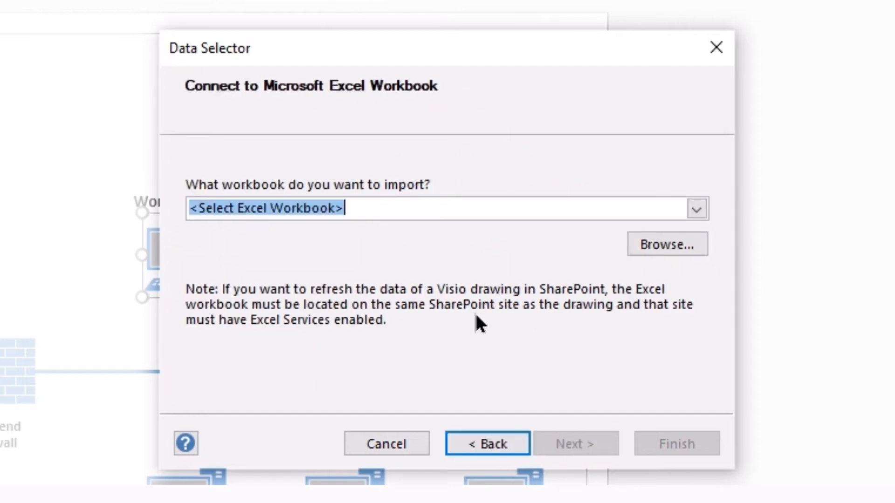
mouse_move(450, 362)
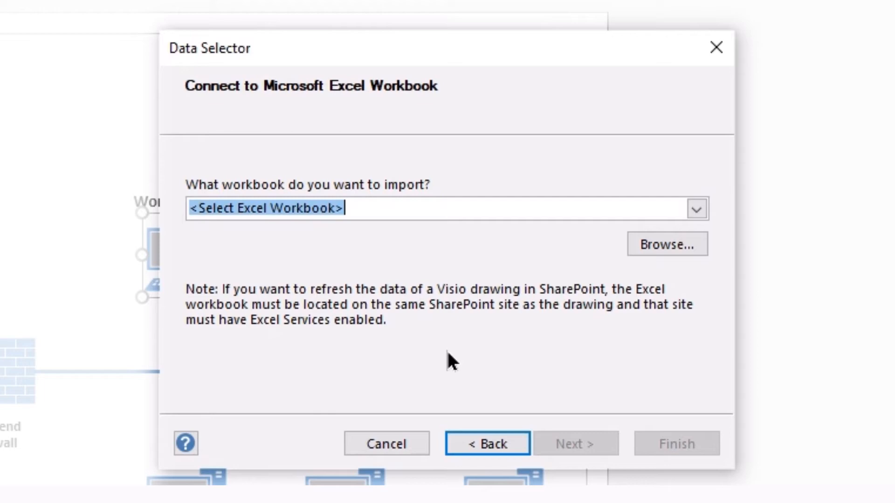
mouse_move(701, 272)
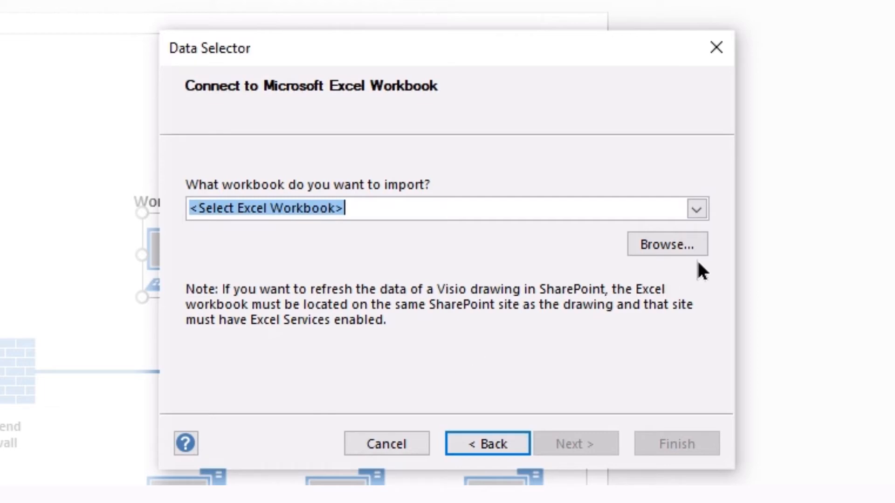
mouse_move(562, 335)
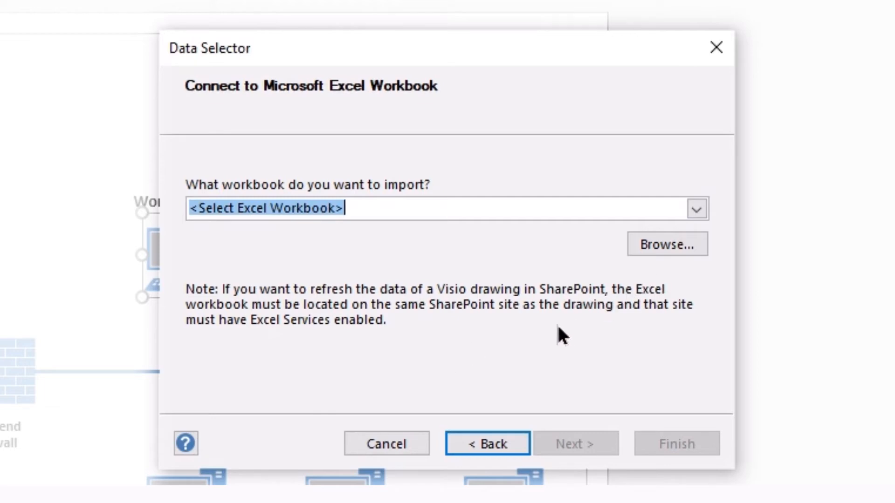
mouse_move(445, 376)
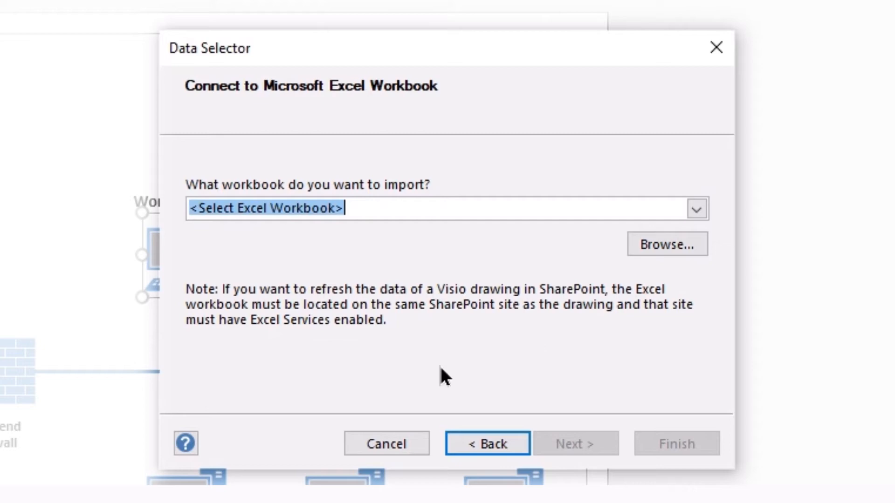
mouse_move(387, 443)
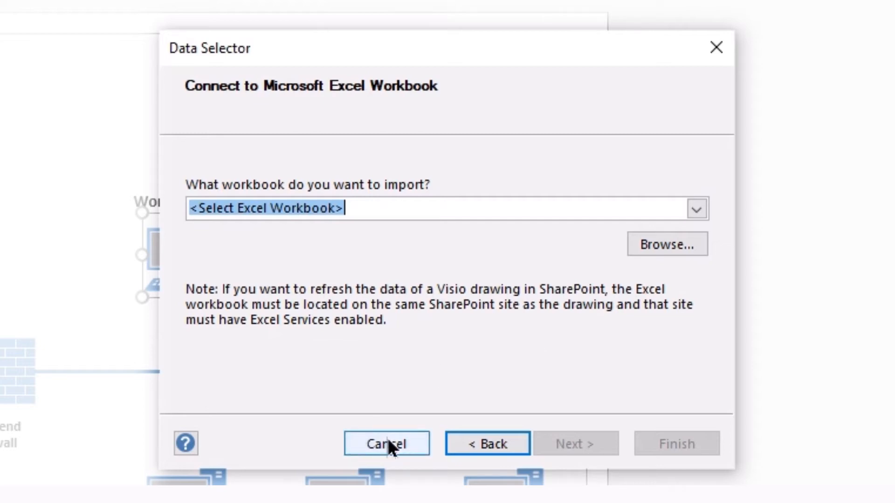
Cancel the custom import wizard and start a Quick Import of Excel data instead
left_click(386, 443)
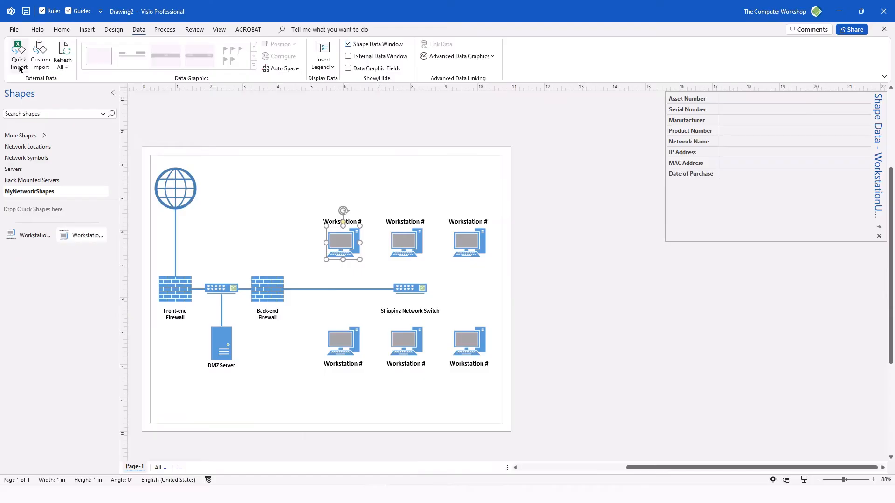
left_click(18, 56)
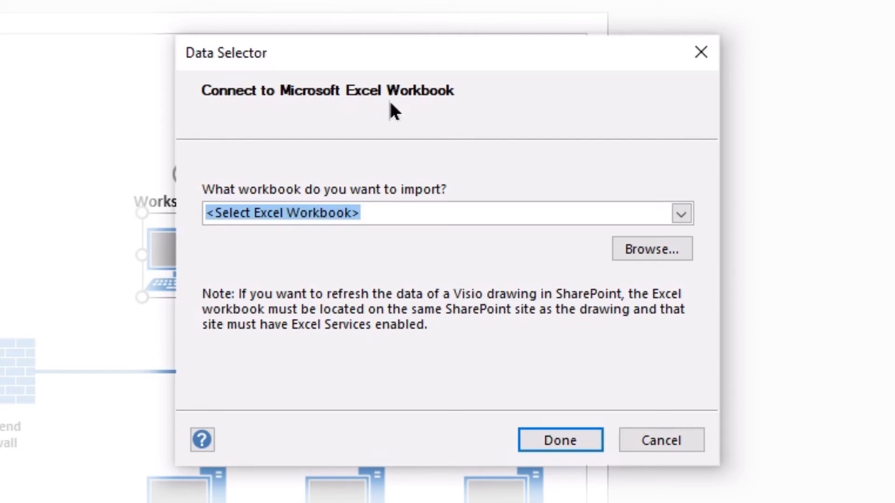
Change options in the Connect to Microsoft Excel Workbook dialog
left_click(360, 213)
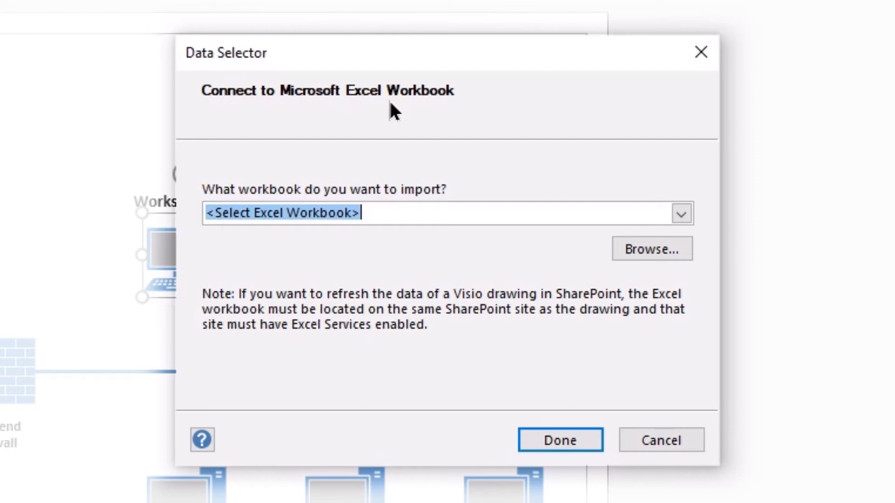
mouse_move(397, 111)
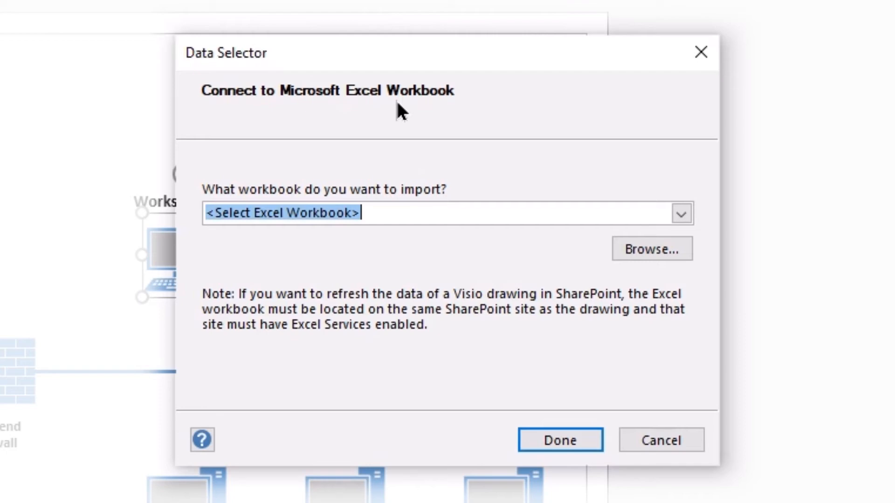
mouse_move(691, 310)
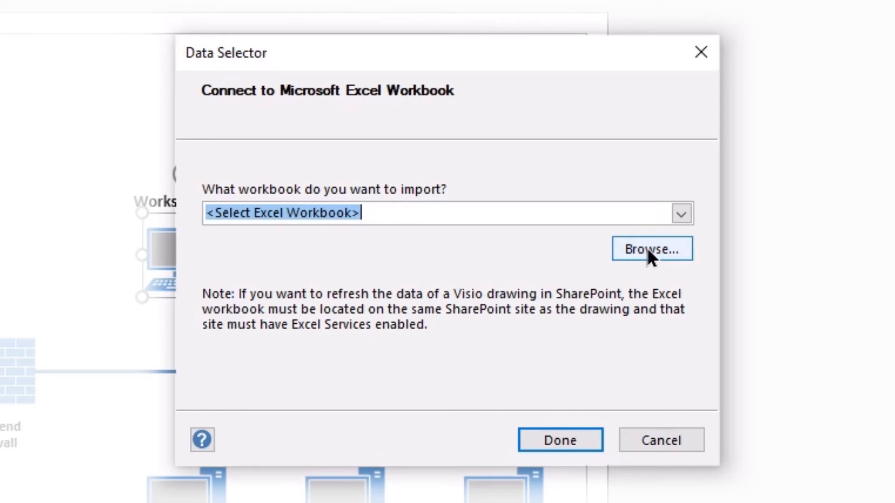
Choose VisioSampleData.xlsx from the Desktop as the workbook to import
left_click(651, 249)
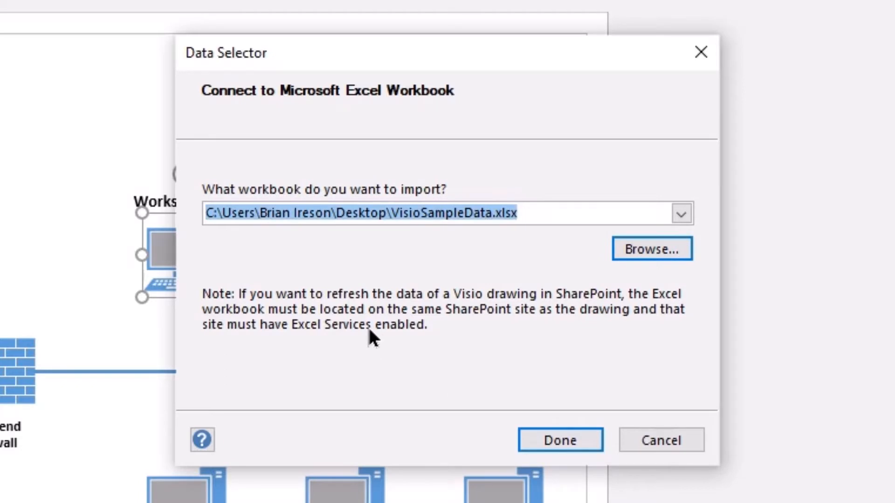
mouse_move(412, 241)
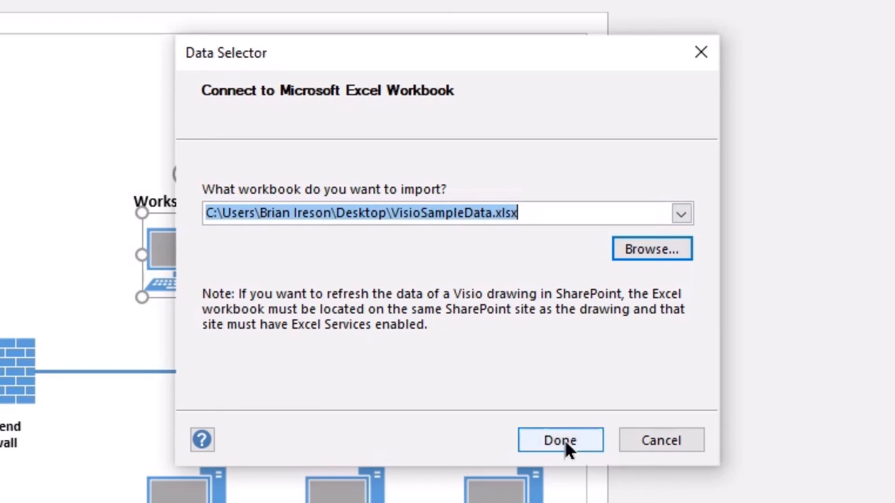
Finish the quick import so the workbook rows are linked to shapes with data graphics applied
left_click(559, 440)
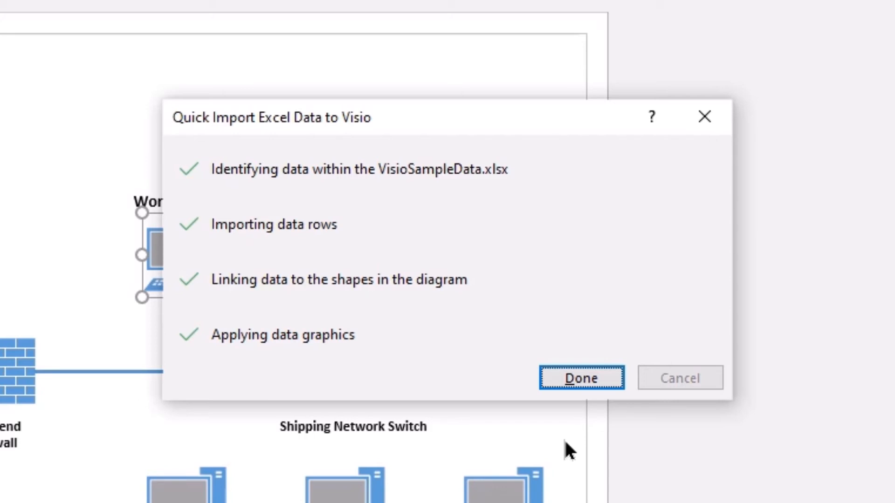
mouse_move(216, 193)
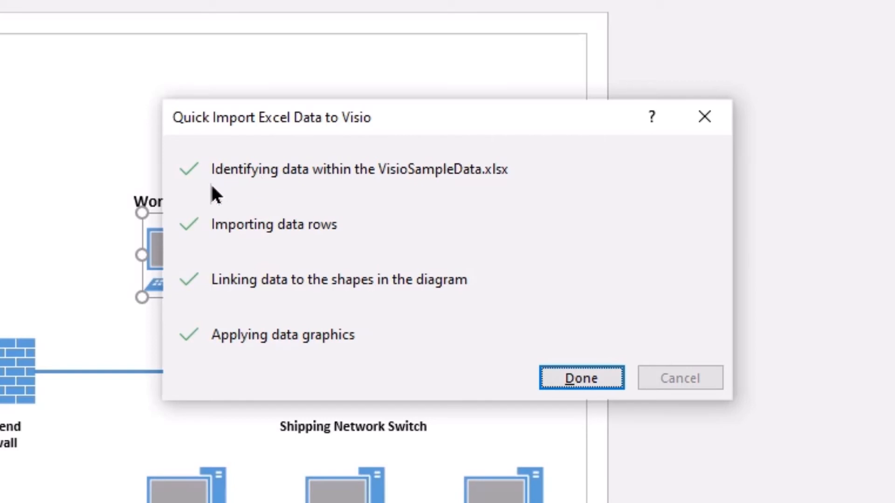
mouse_move(212, 358)
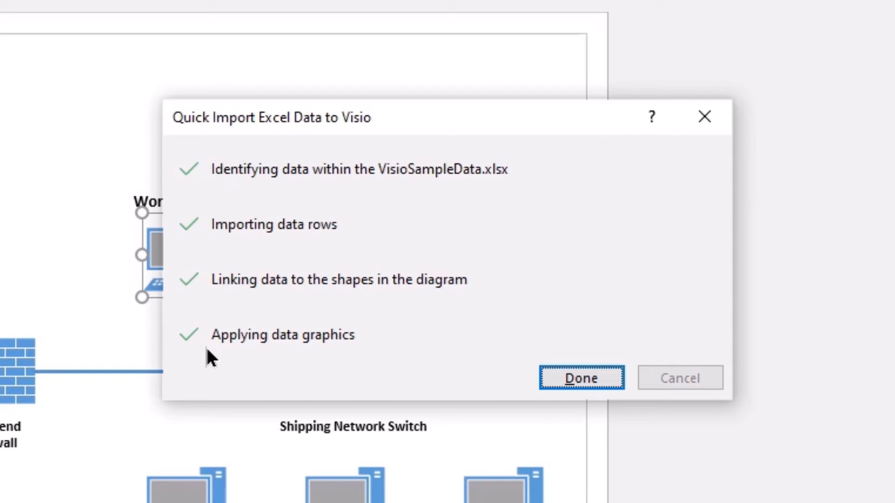
mouse_move(639, 364)
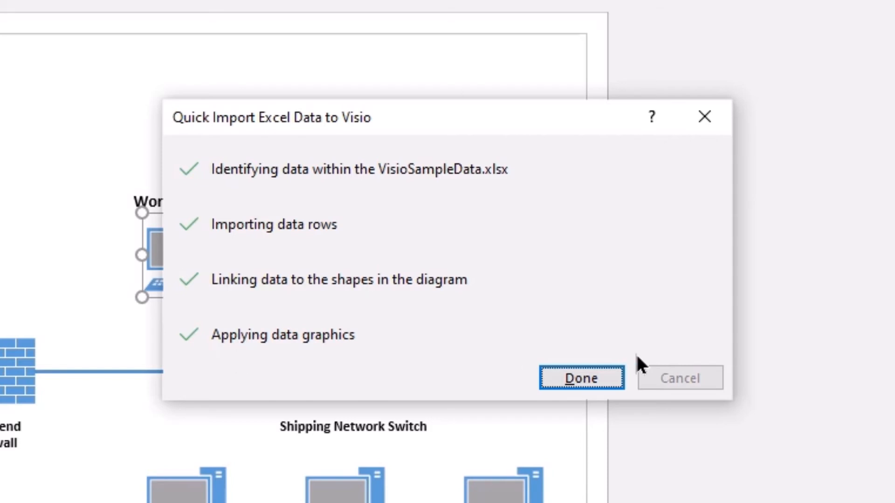
mouse_move(661, 381)
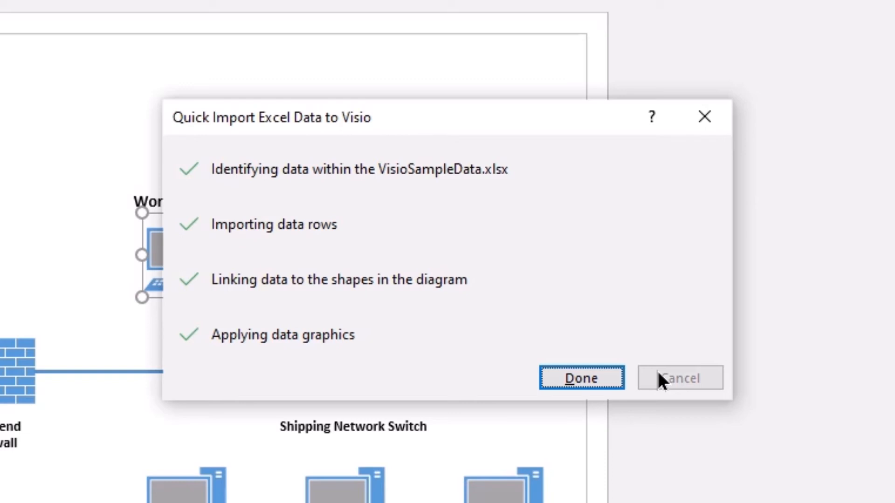
mouse_move(343, 336)
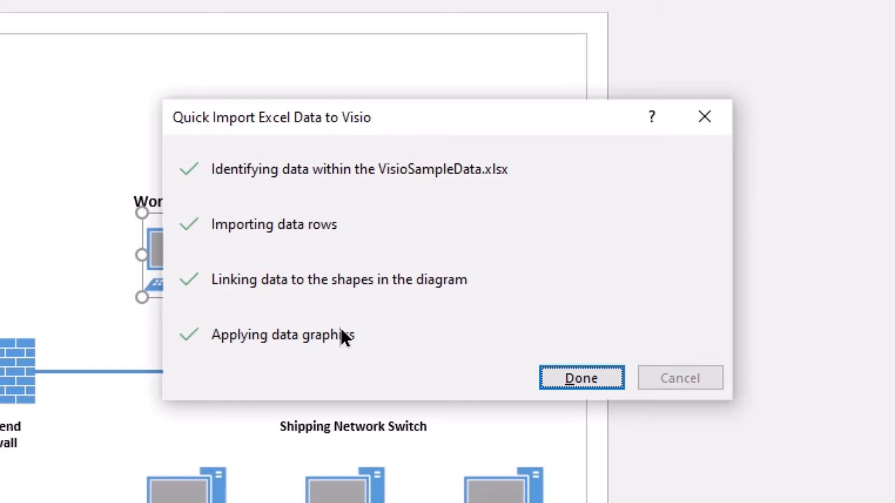
mouse_move(348, 354)
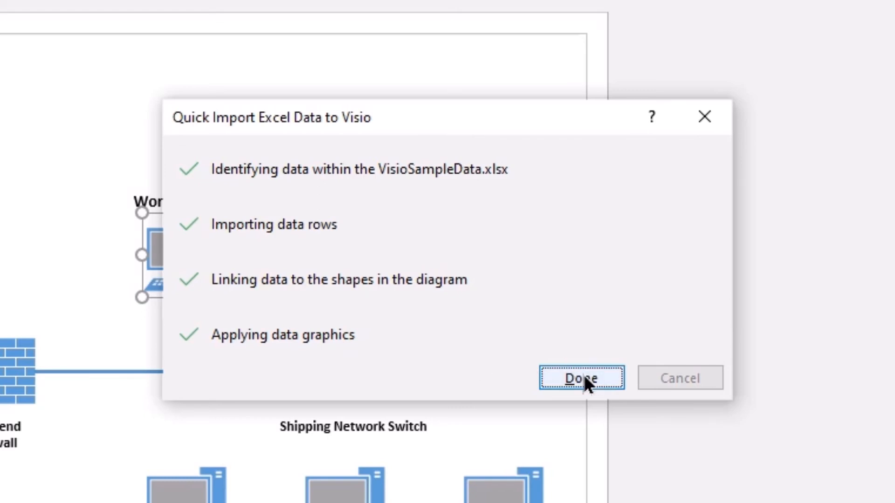
Dismiss the import summary so the External Data window shows the six Dell asset rows
left_click(582, 378)
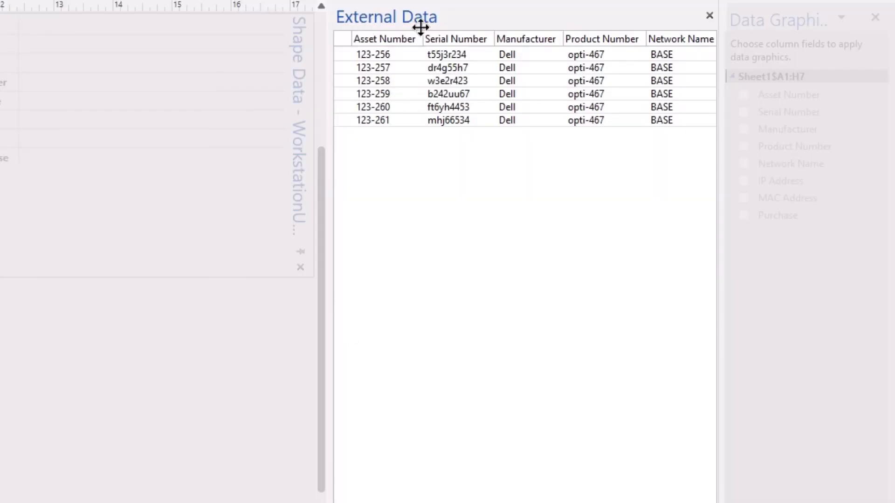
mouse_move(413, 166)
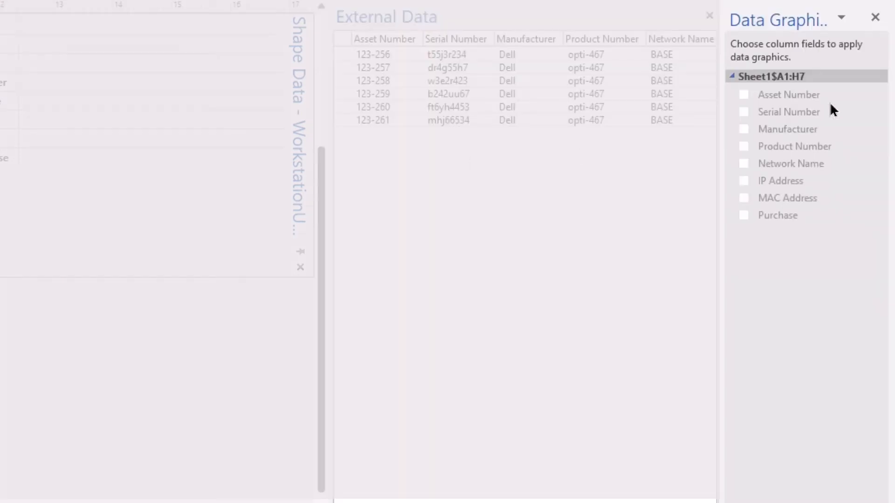
mouse_move(809, 63)
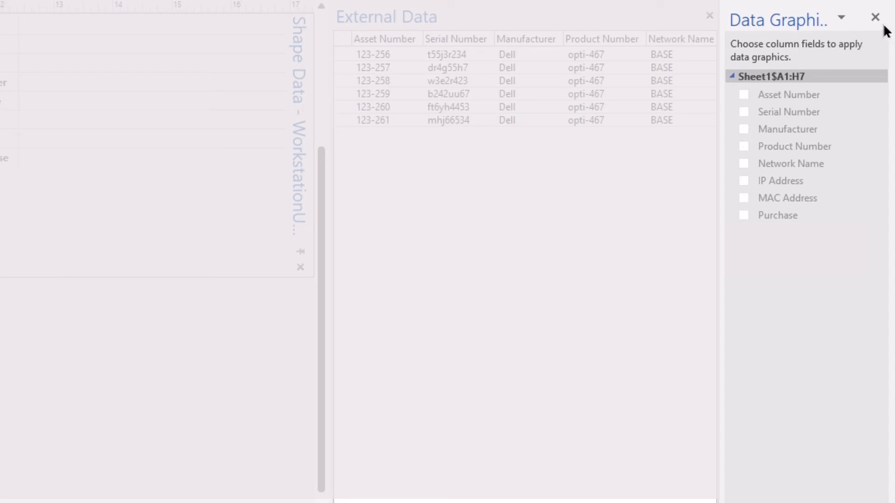
mouse_move(878, 26)
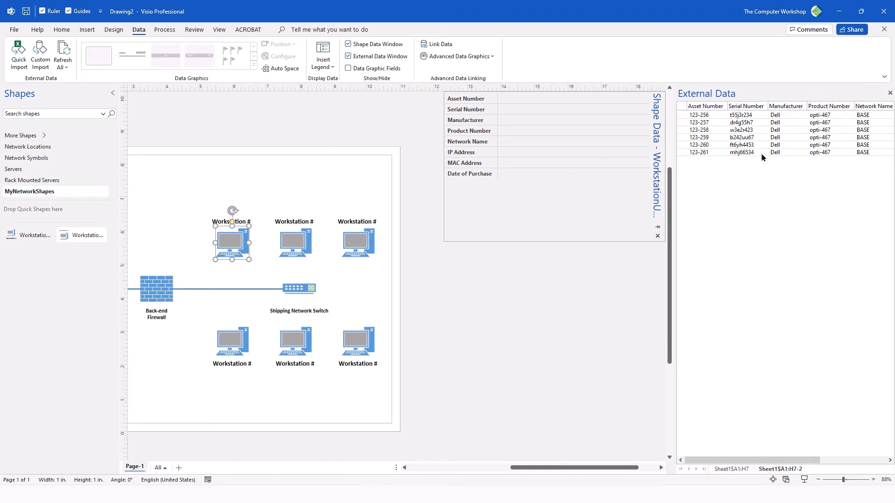
mouse_move(742, 195)
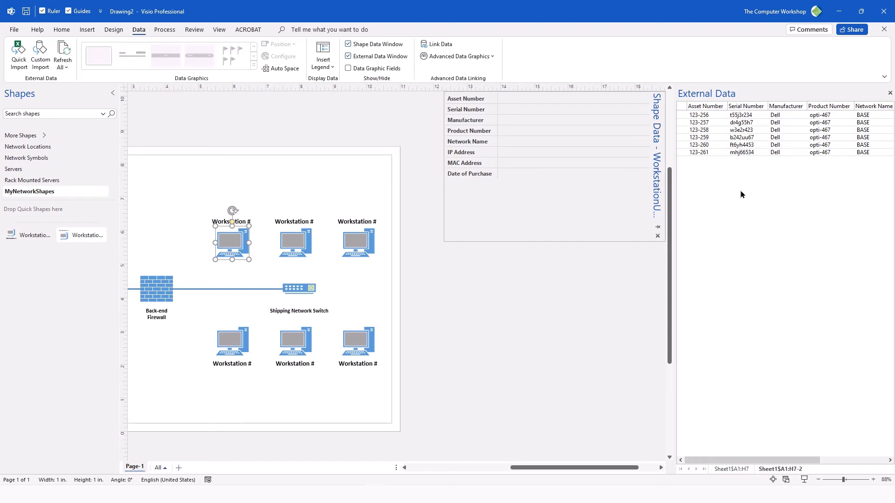
Link asset row 123-256 to the top-left workstation, filling its serial, IP, MAC and 8/30/2018 purchase date
left_click(702, 115)
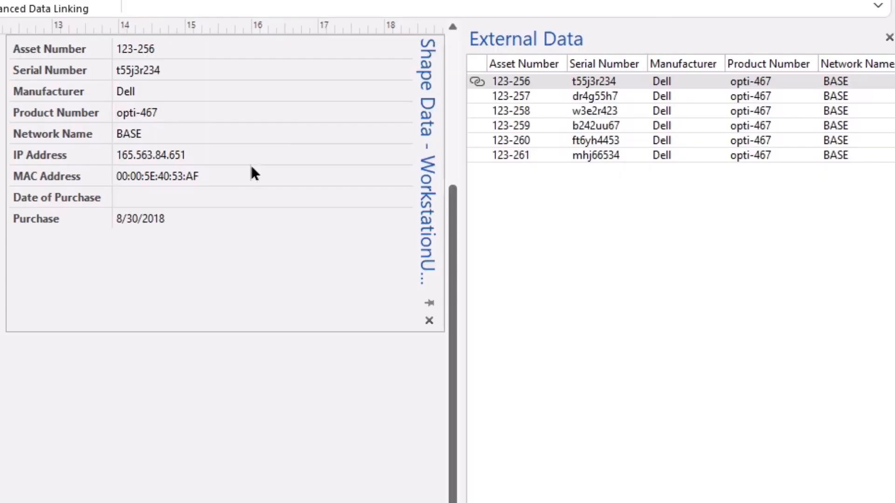
mouse_move(224, 62)
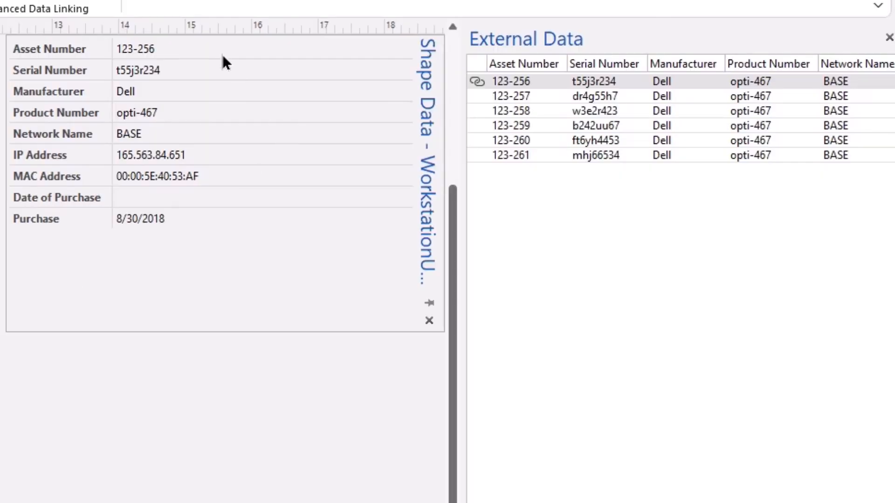
mouse_move(198, 228)
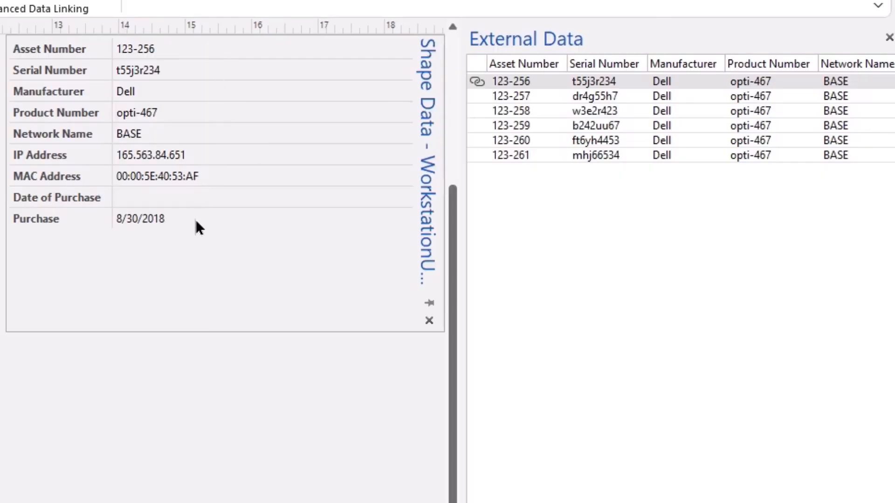
mouse_move(197, 235)
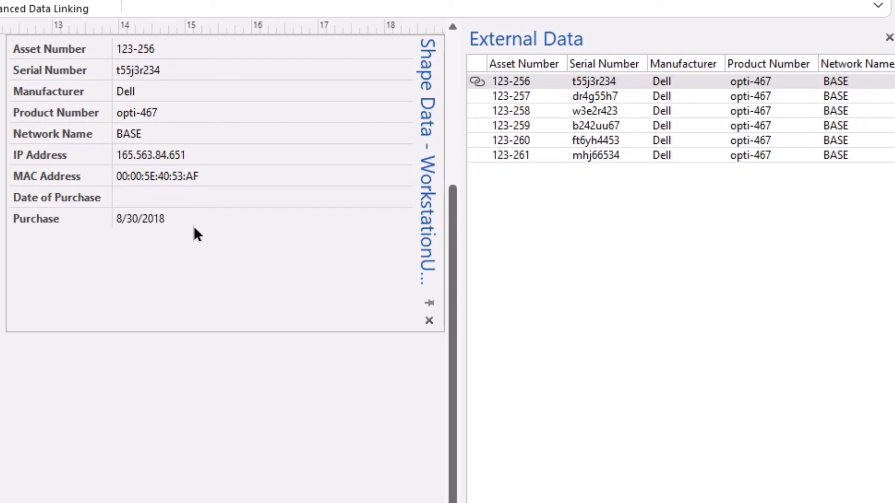
mouse_move(195, 239)
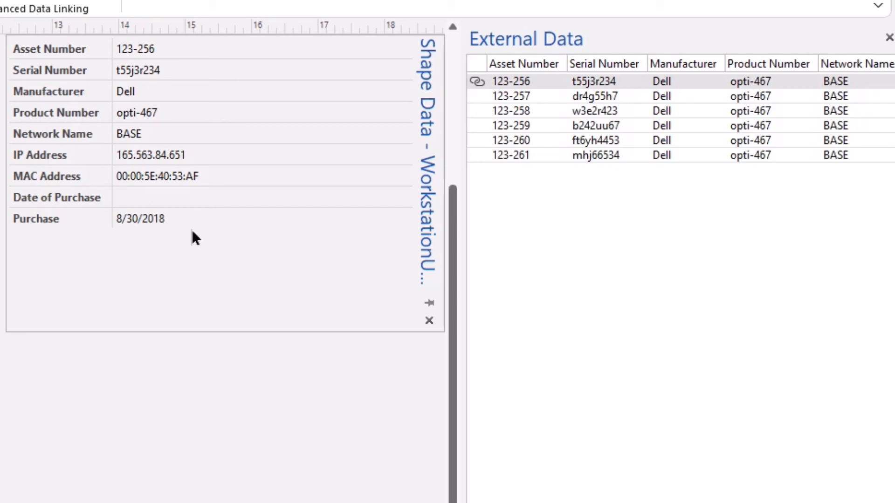
mouse_move(179, 279)
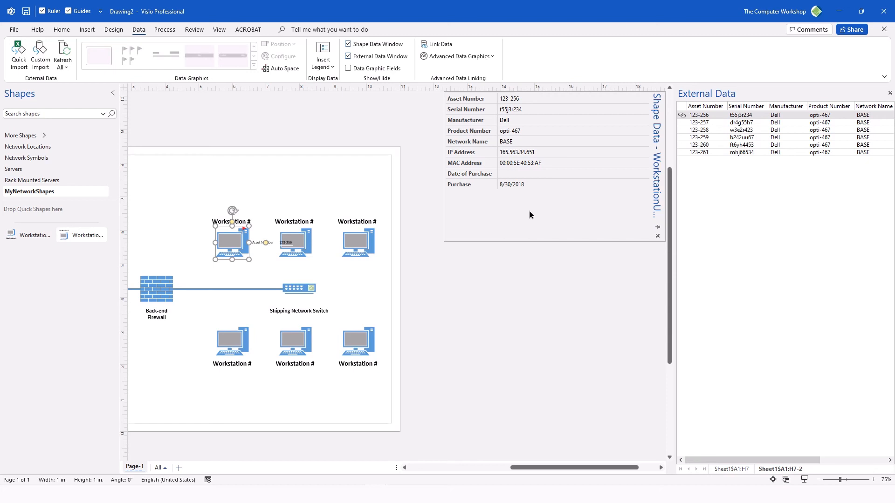
Bring up Define Shape Data for the linked workstation via its Data context menu
right_click(234, 244)
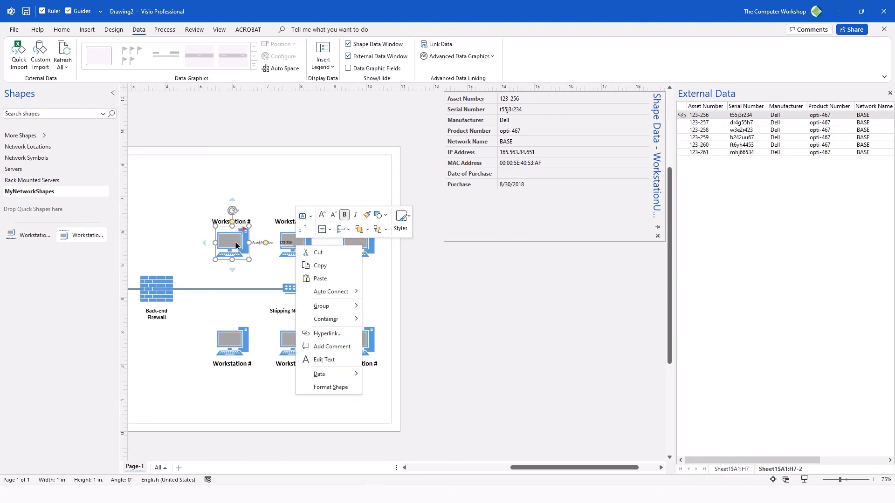
mouse_move(324, 359)
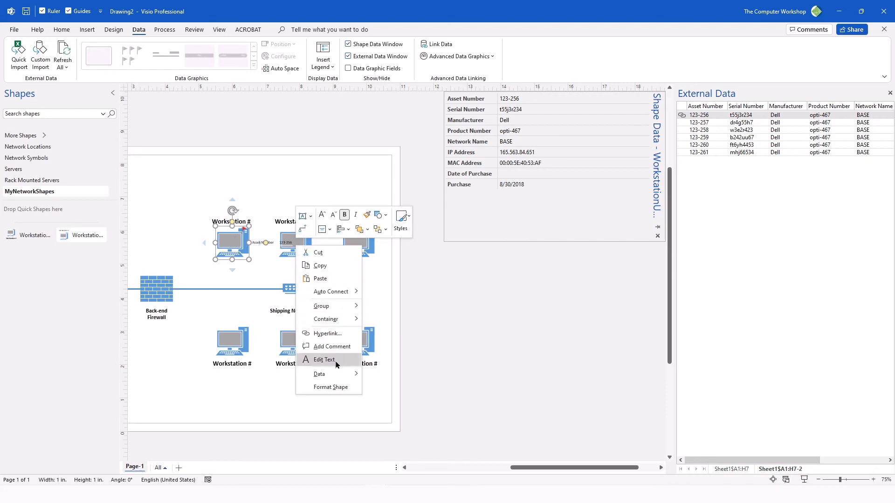
mouse_move(319, 374)
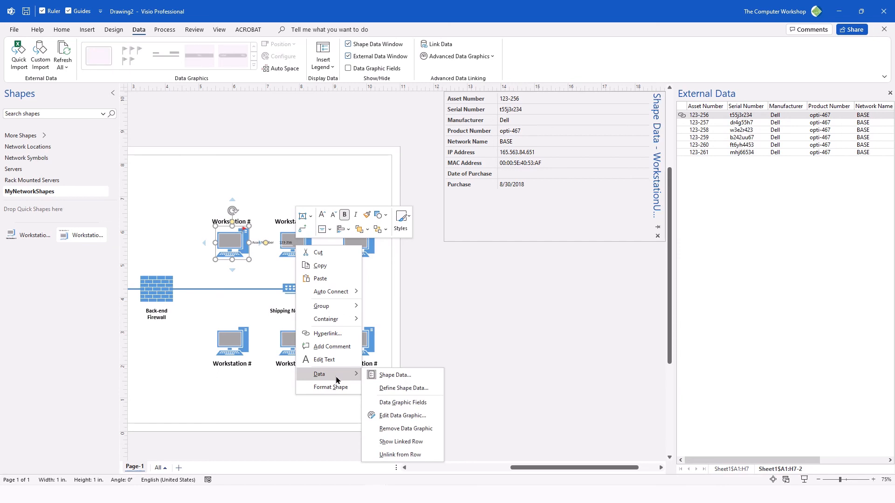
mouse_move(402, 402)
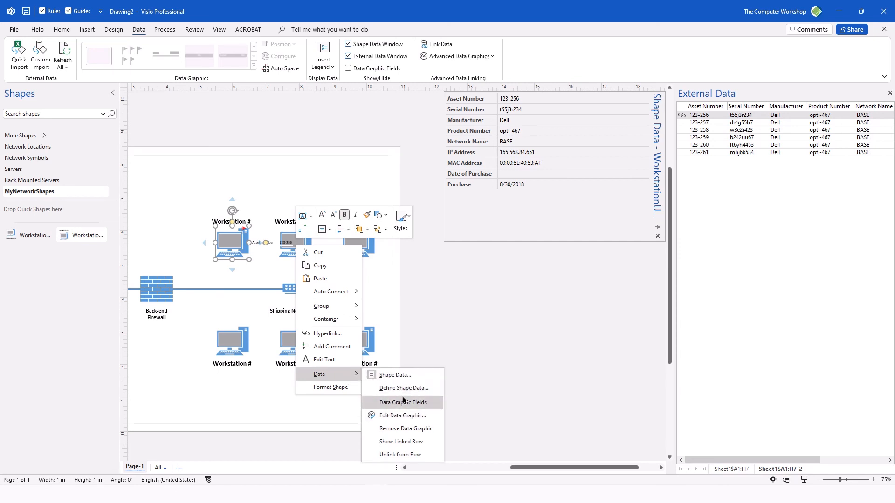
left_click(402, 402)
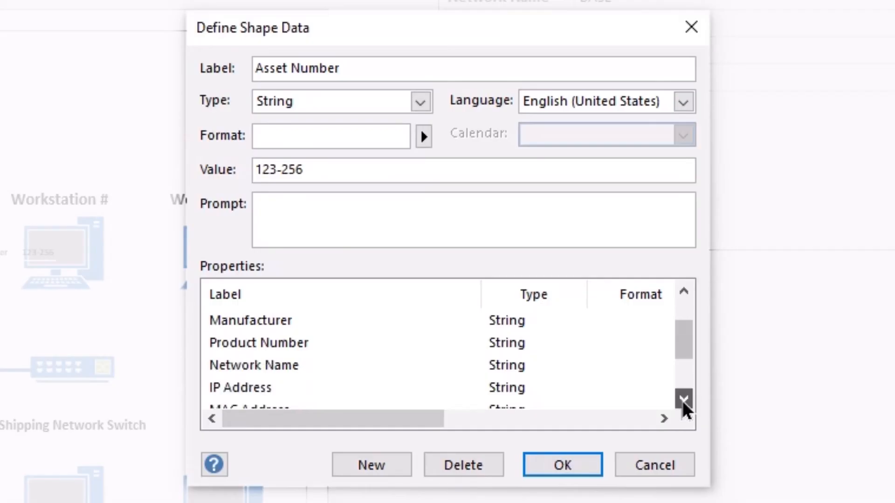
Delete the empty Date of Purchase property, rename Purchase to Date of Purchase, and confirm
left_click(684, 402)
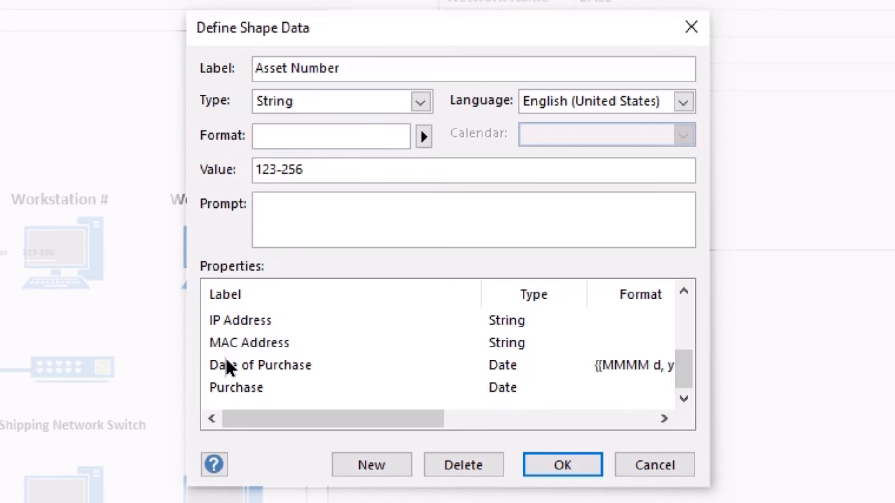
left_click(259, 365)
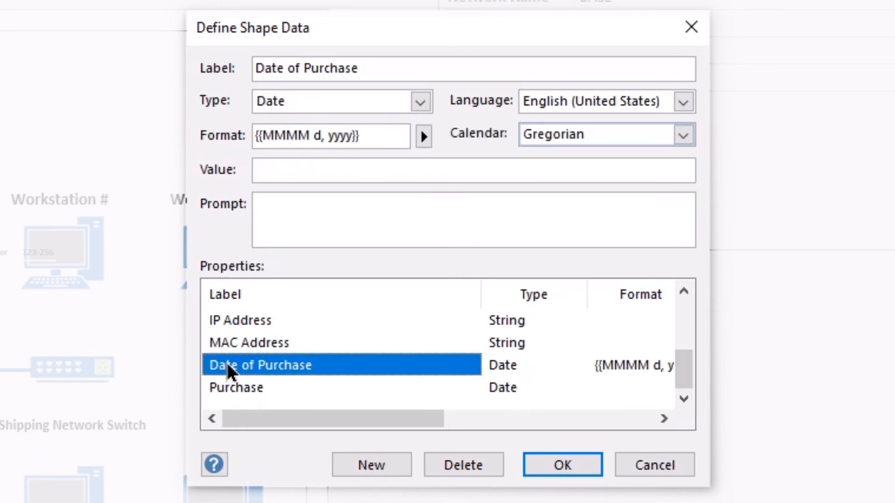
mouse_move(463, 464)
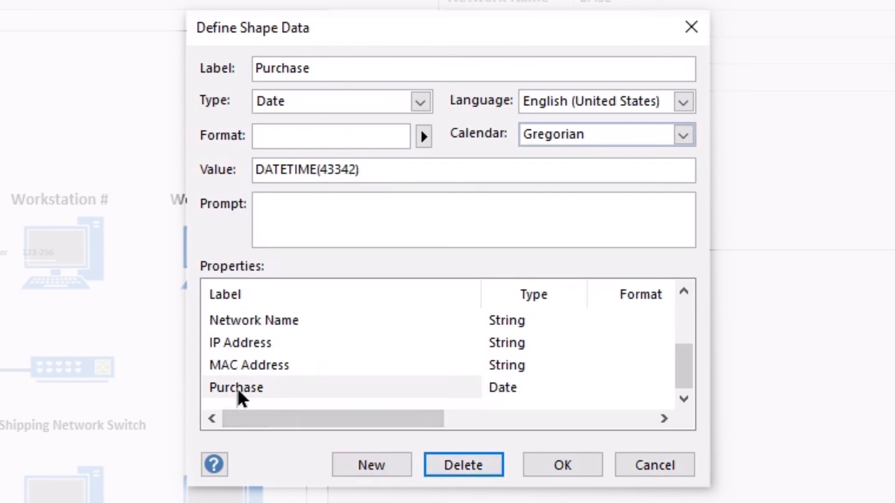
left_click(234, 387)
type("Date of ")
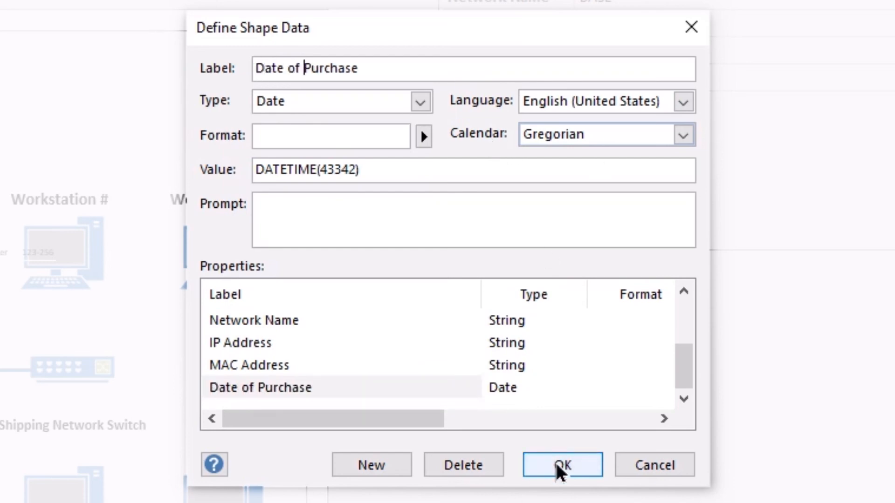
left_click(562, 465)
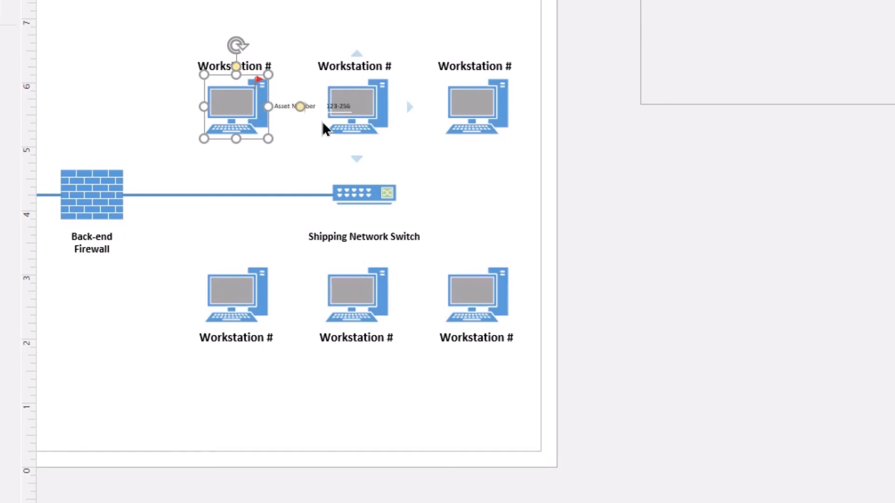
Remove the Asset Number data graphic from the top-left workstation via Data > Remove Data Graphic
scroll("down", 3)
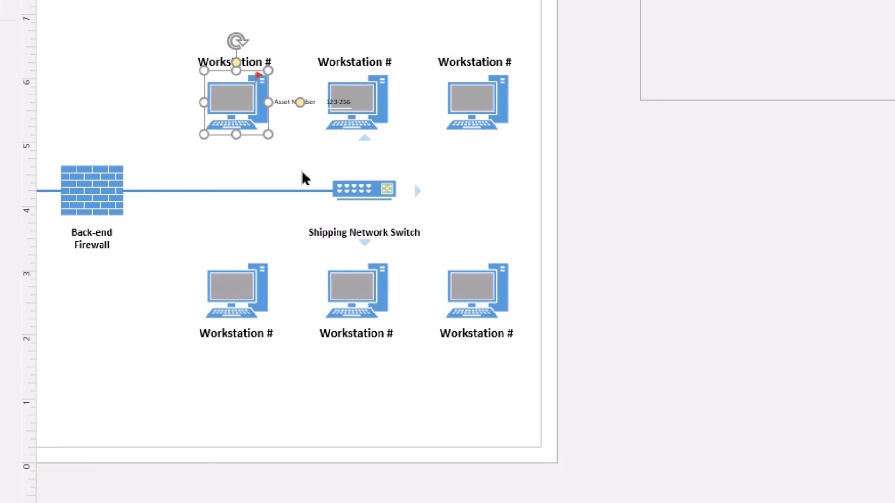
right_click(244, 109)
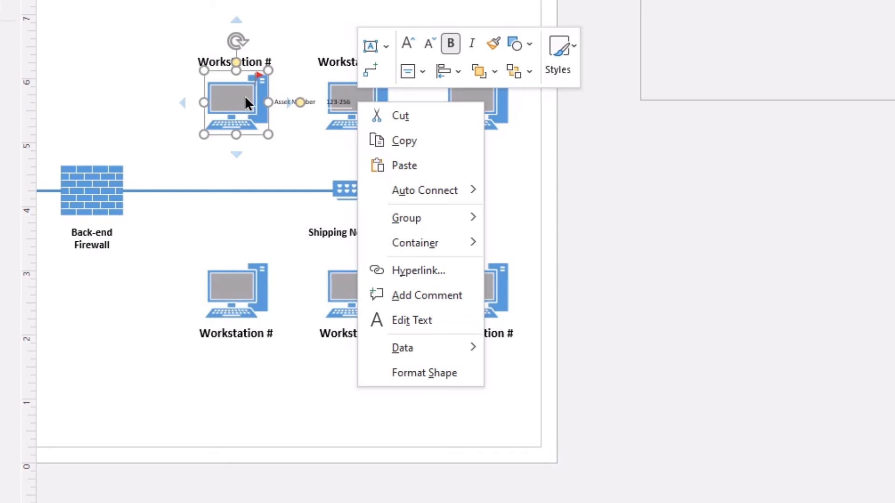
mouse_move(402, 347)
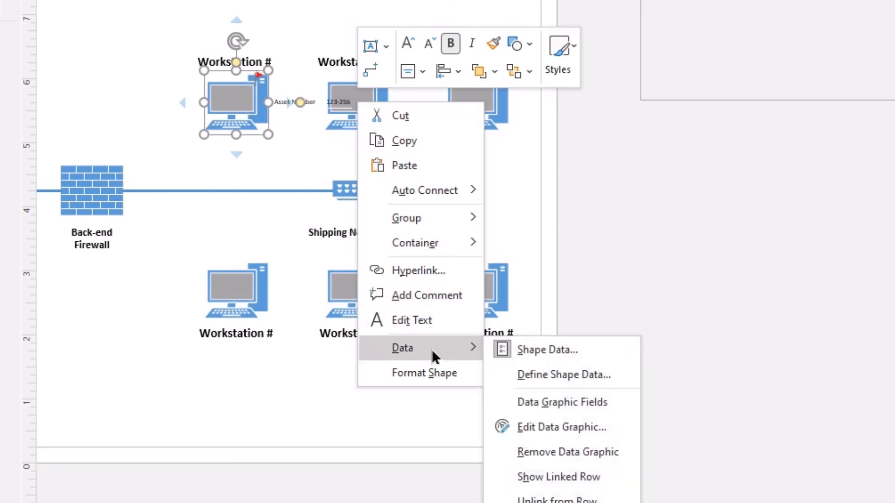
mouse_move(547, 452)
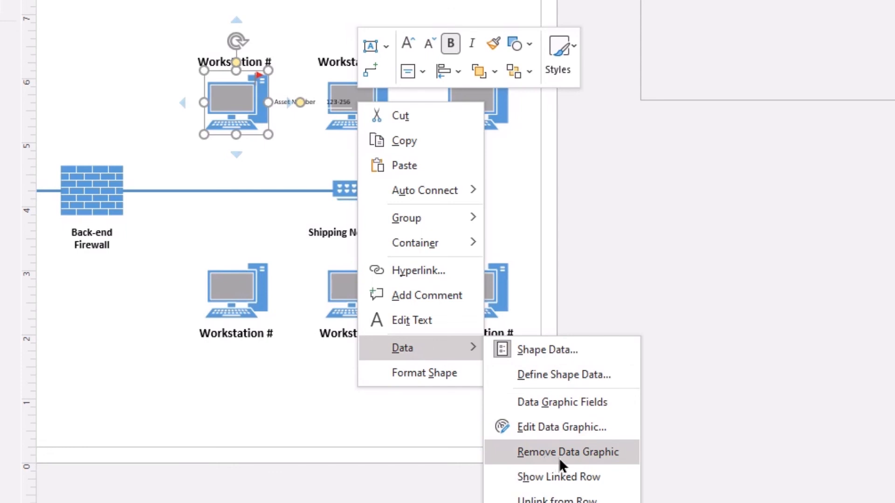
left_click(567, 452)
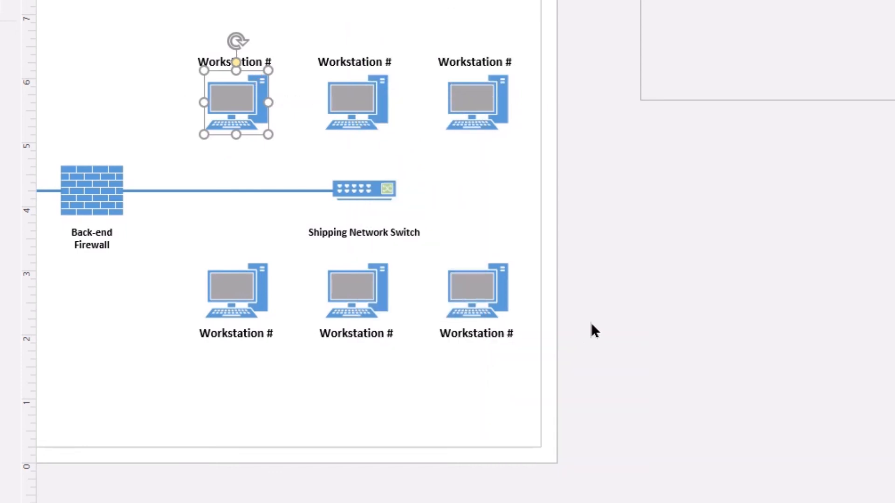